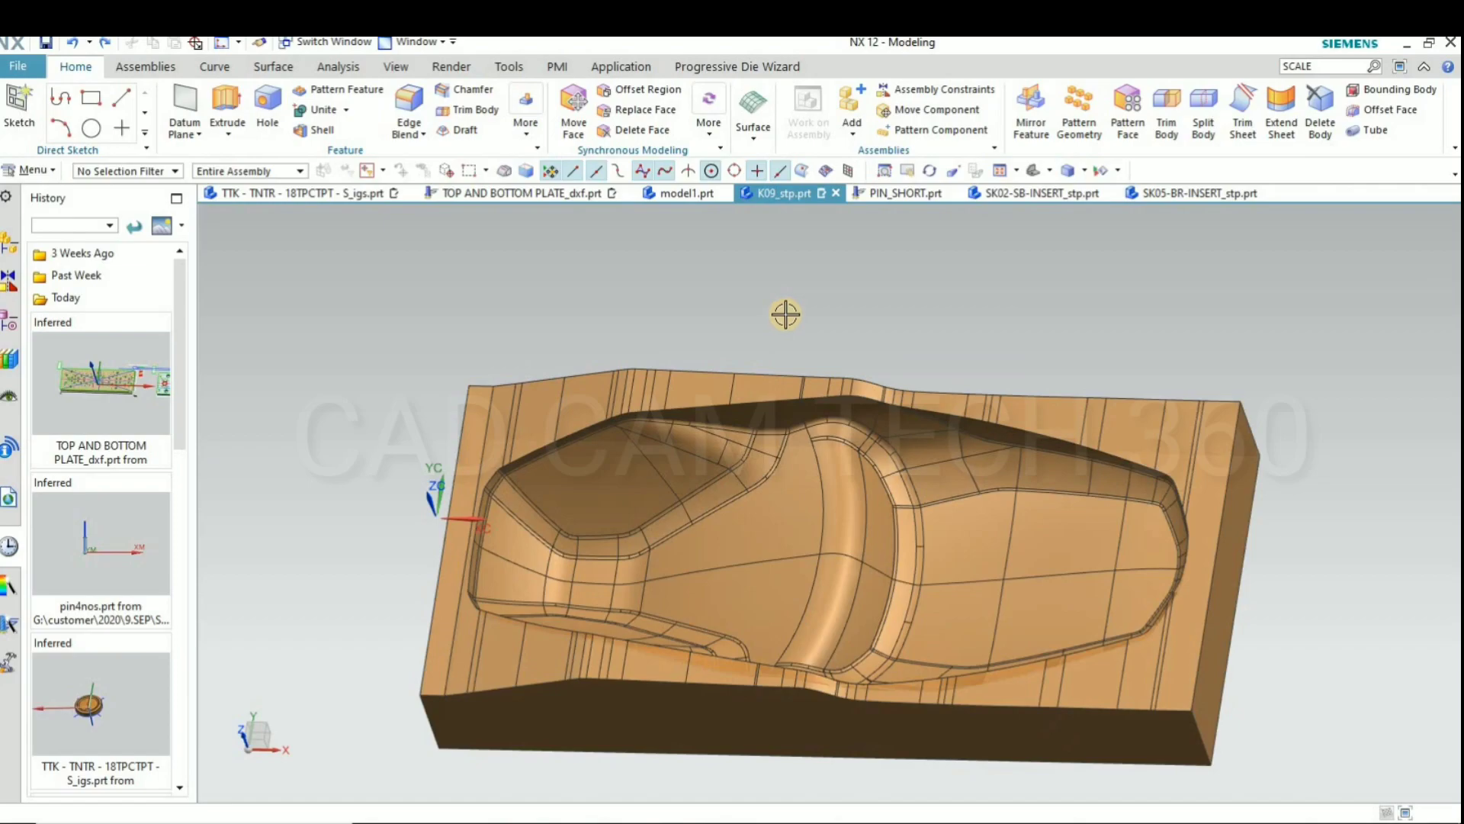
Copy the mould block in place at distance 0, accepting the coincident-copy warning
{"action": "left_click_drag", "start_coordinate": [785, 314], "coordinate": [764, 471]}
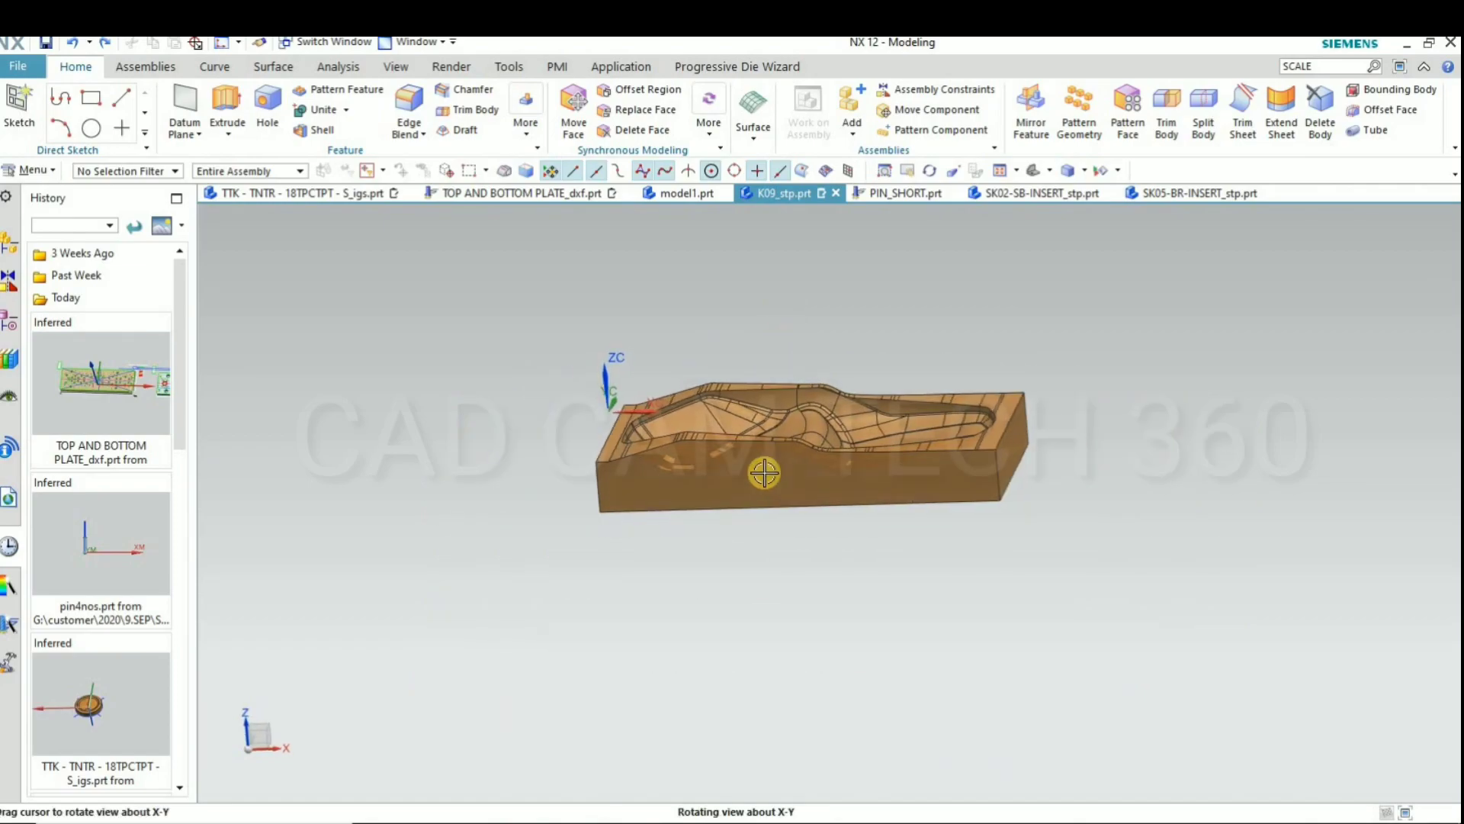
{"action": "left_click_drag", "start_coordinate": [764, 472], "coordinate": [711, 462]}
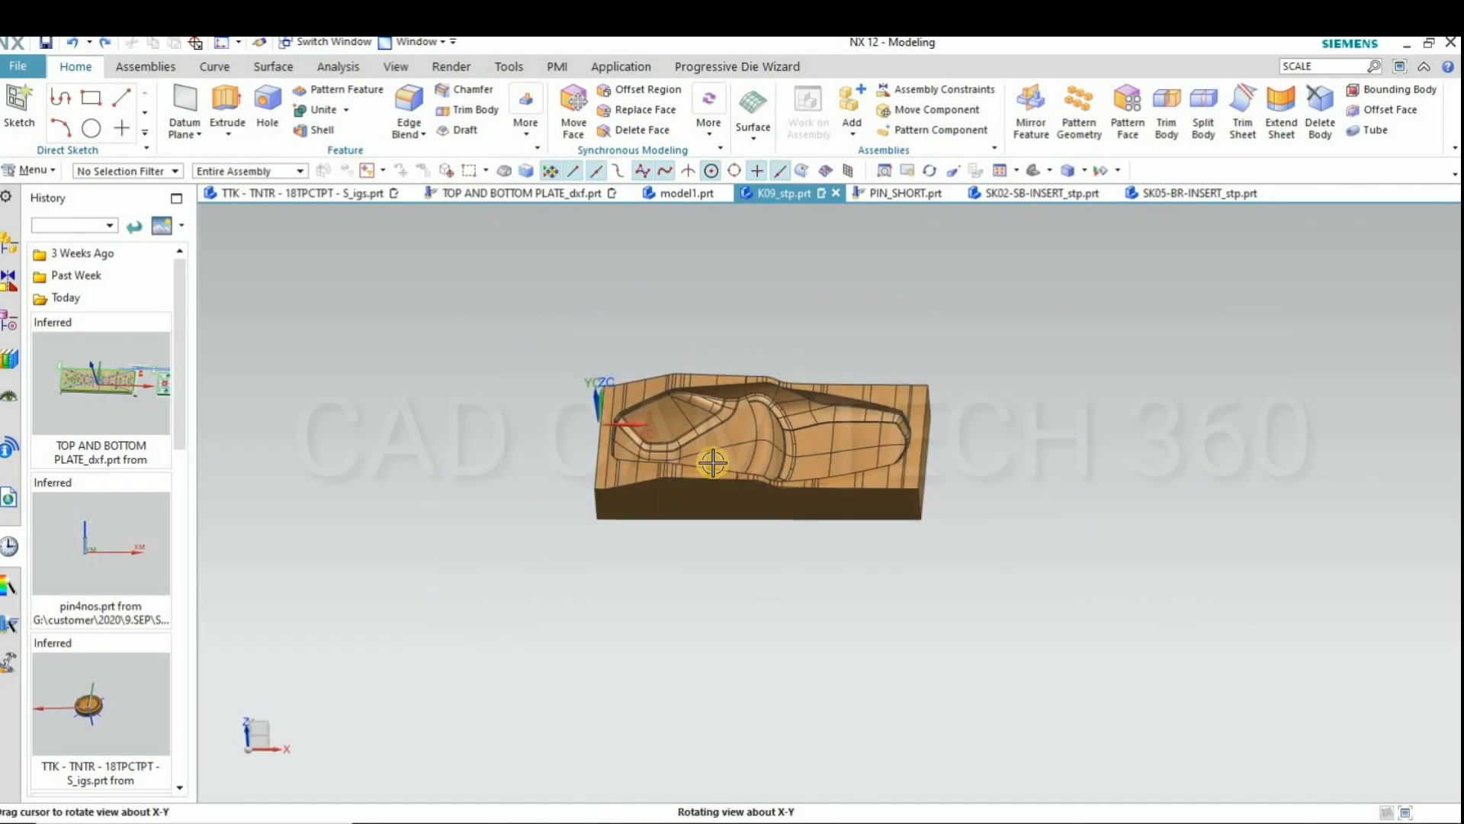
{"action": "left_click", "coordinate": [711, 463]}
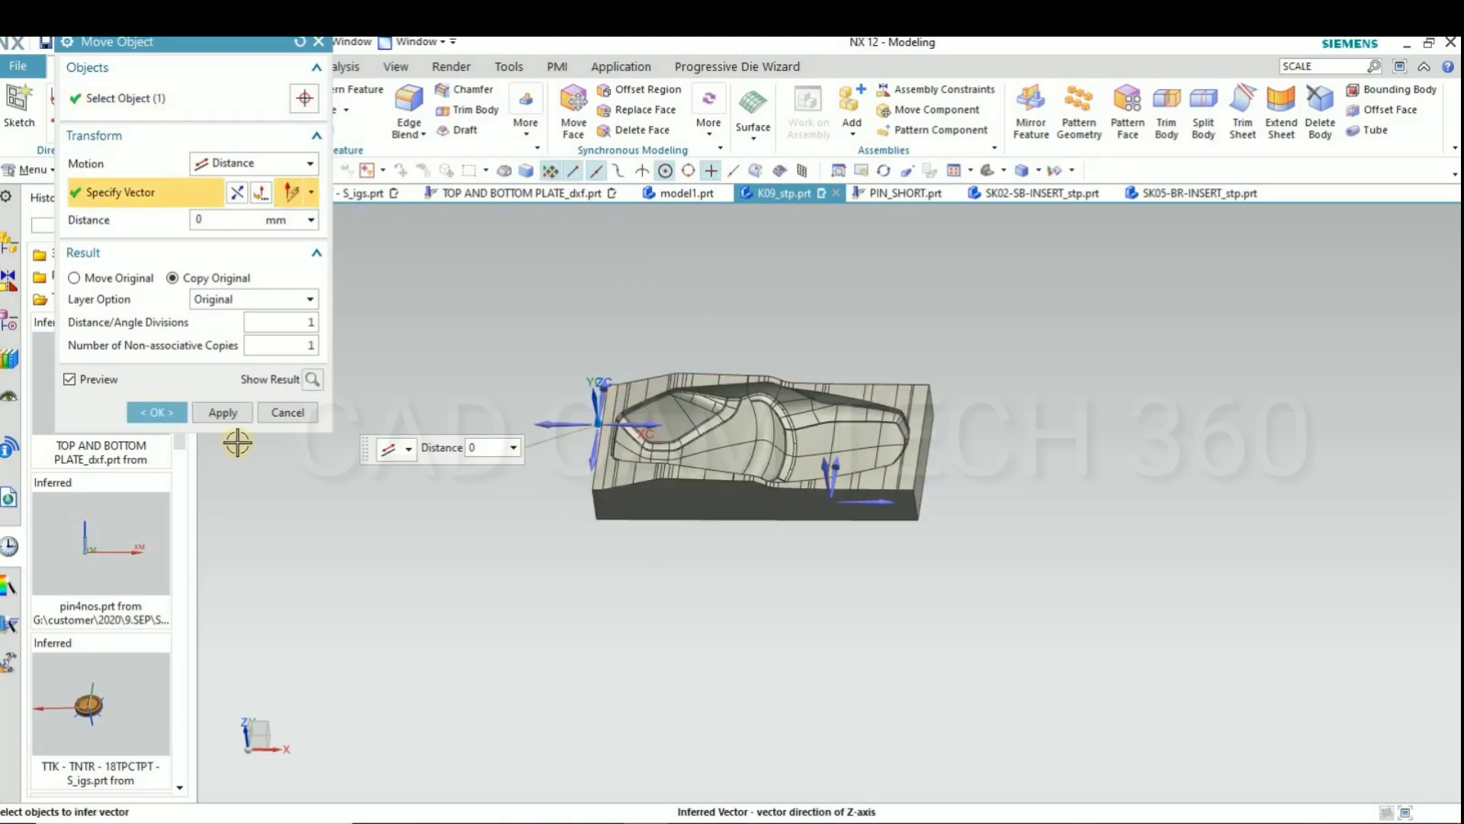
{"action": "left_click", "coordinate": [222, 412]}
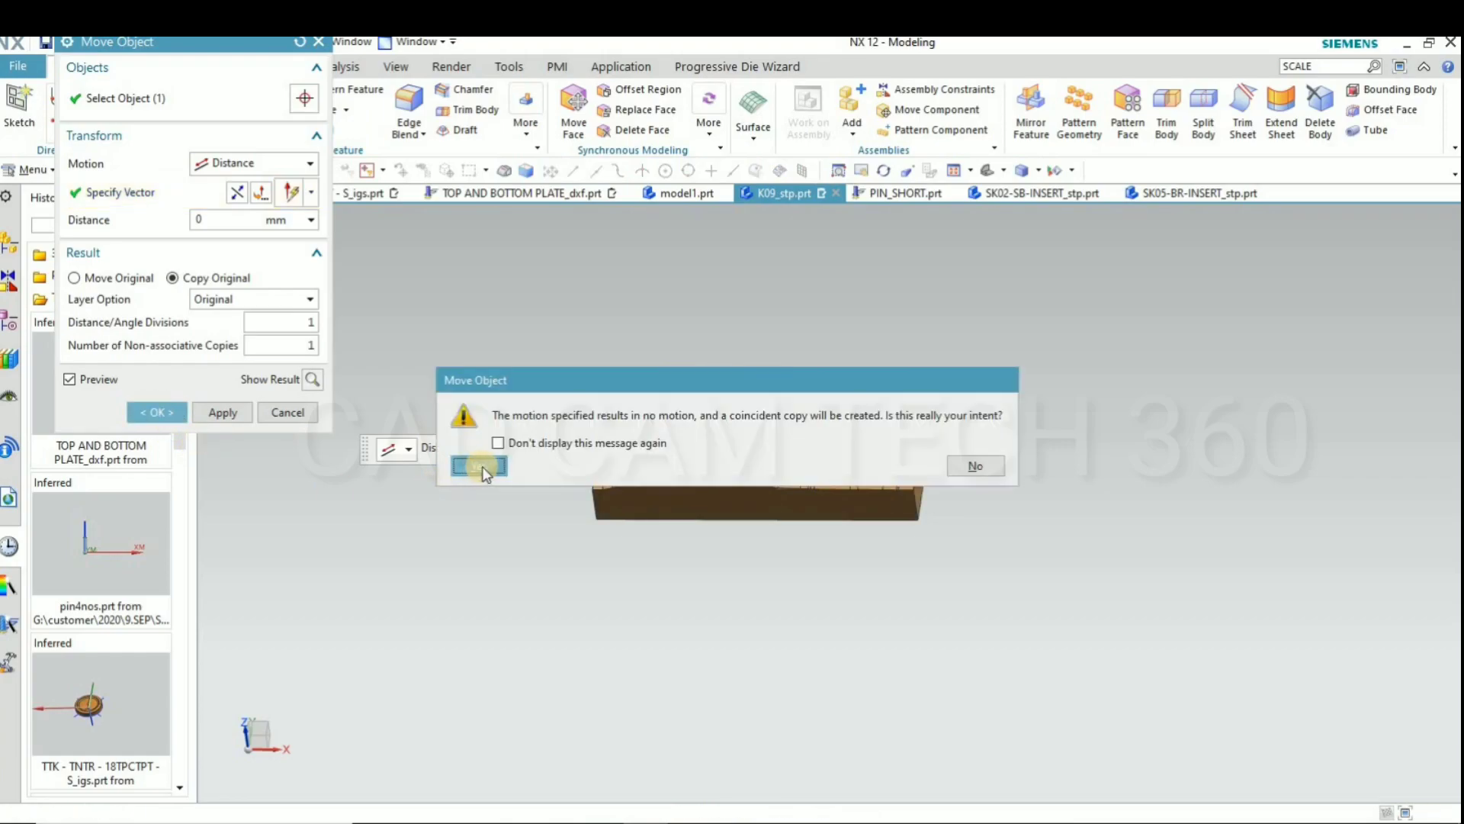
{"action": "left_click", "coordinate": [477, 465]}
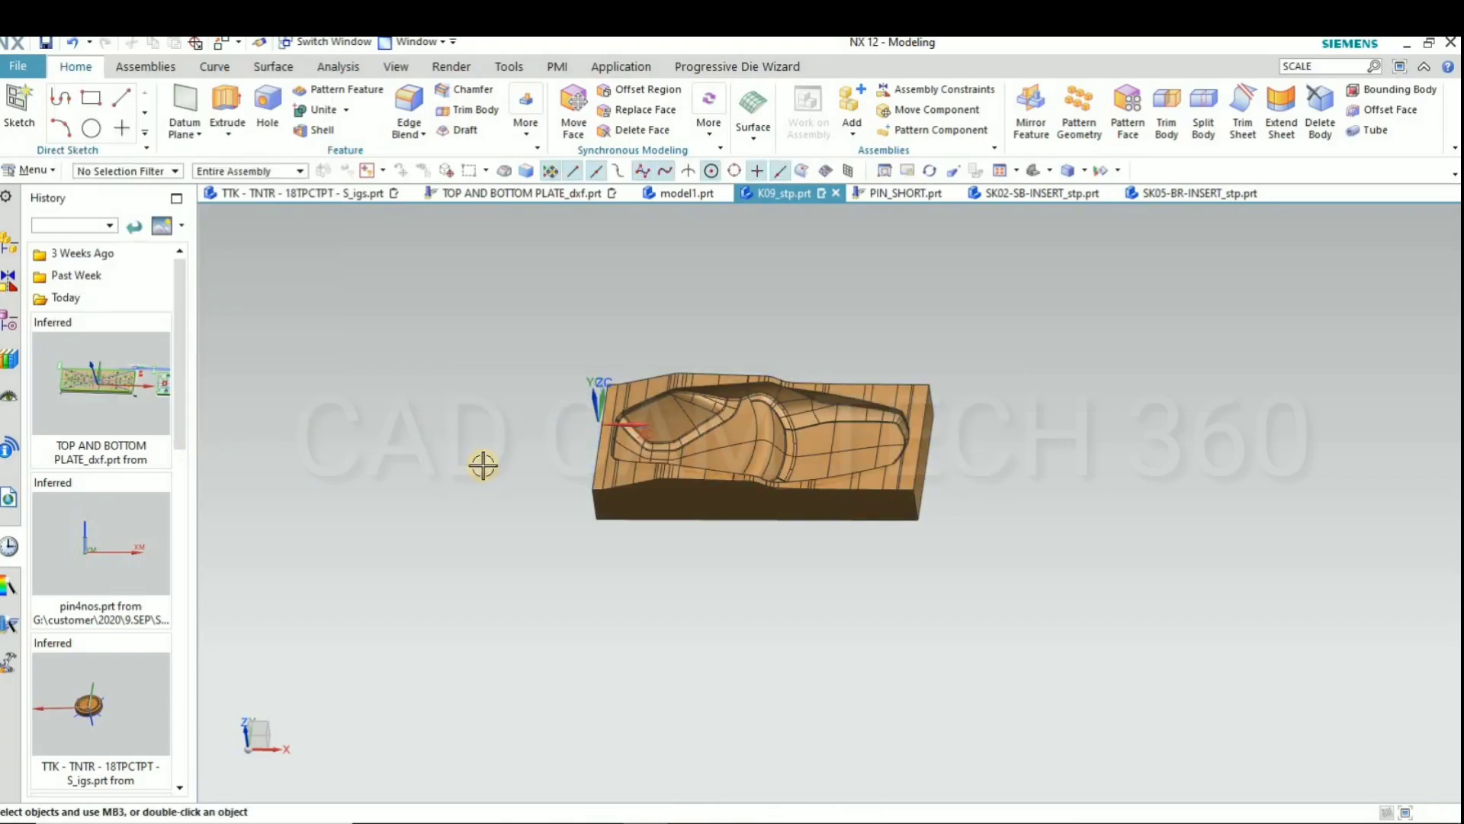
{"action": "left_click_drag", "start_coordinate": [483, 465], "coordinate": [857, 383]}
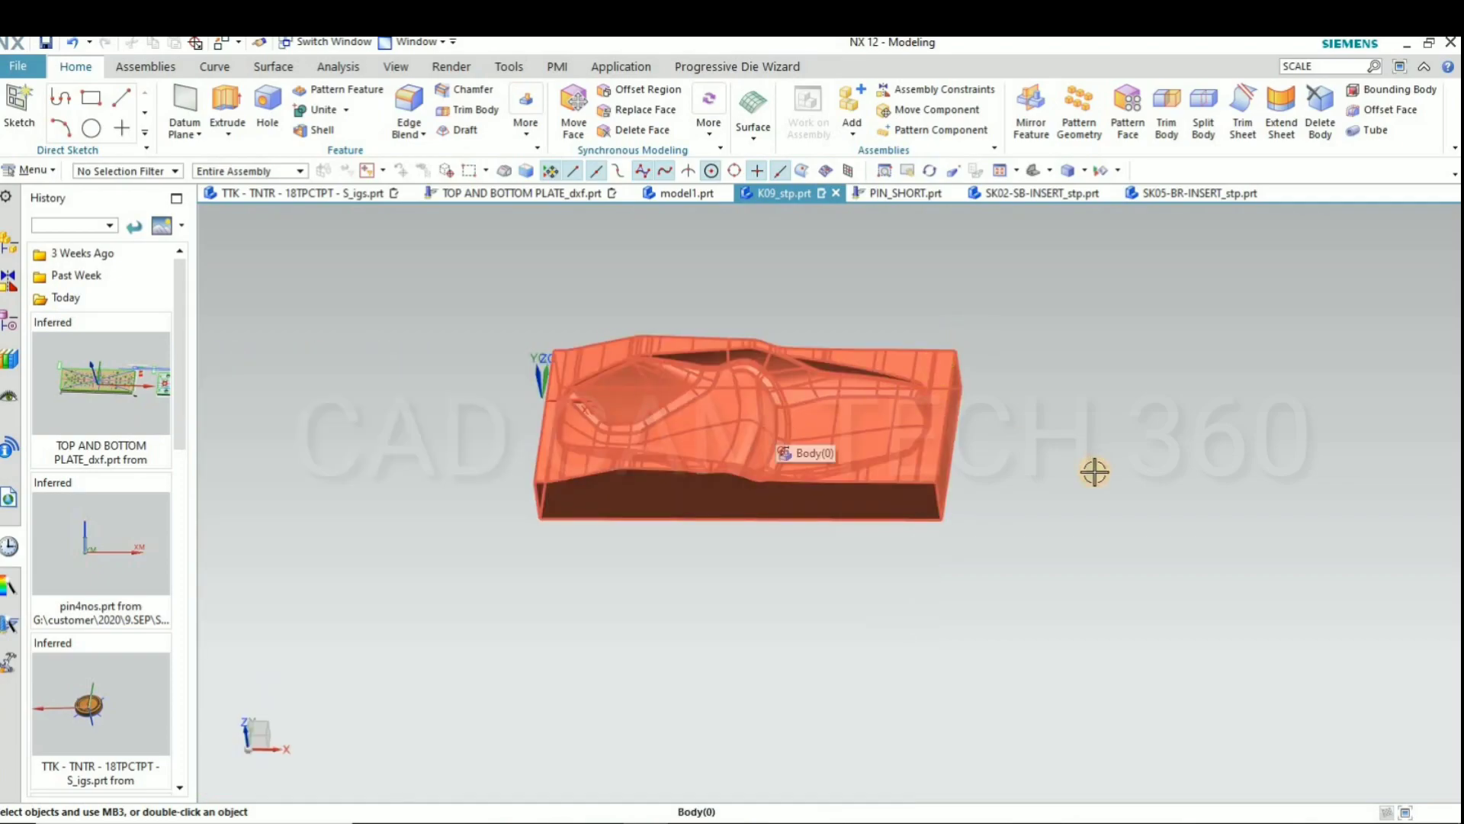
Scale the copied block body uniformly by a factor of 1.015 with Scale Body
{"action": "left_click", "coordinate": [790, 451]}
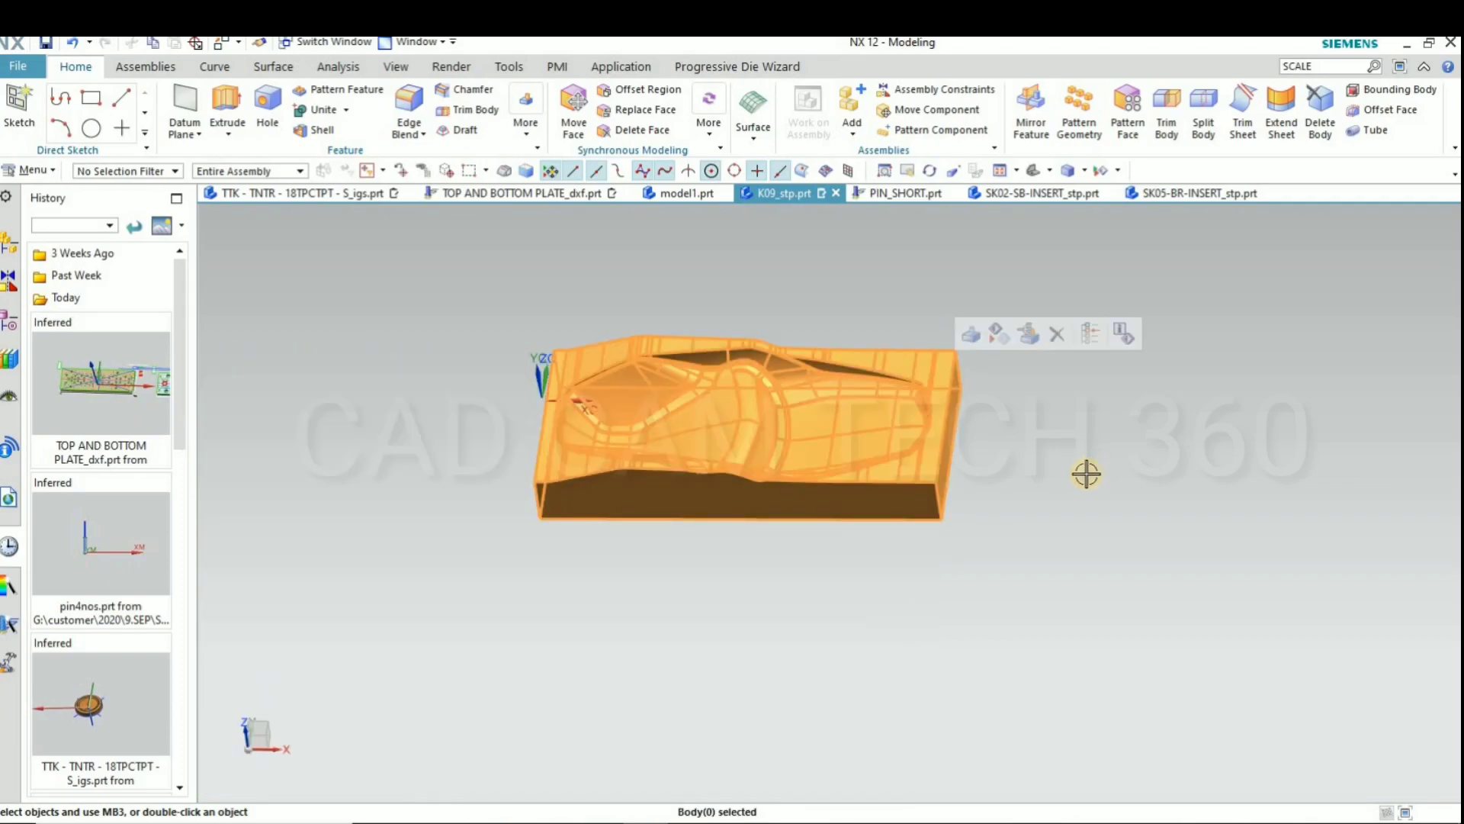
{"action": "mouse_move", "coordinate": [1324, 65]}
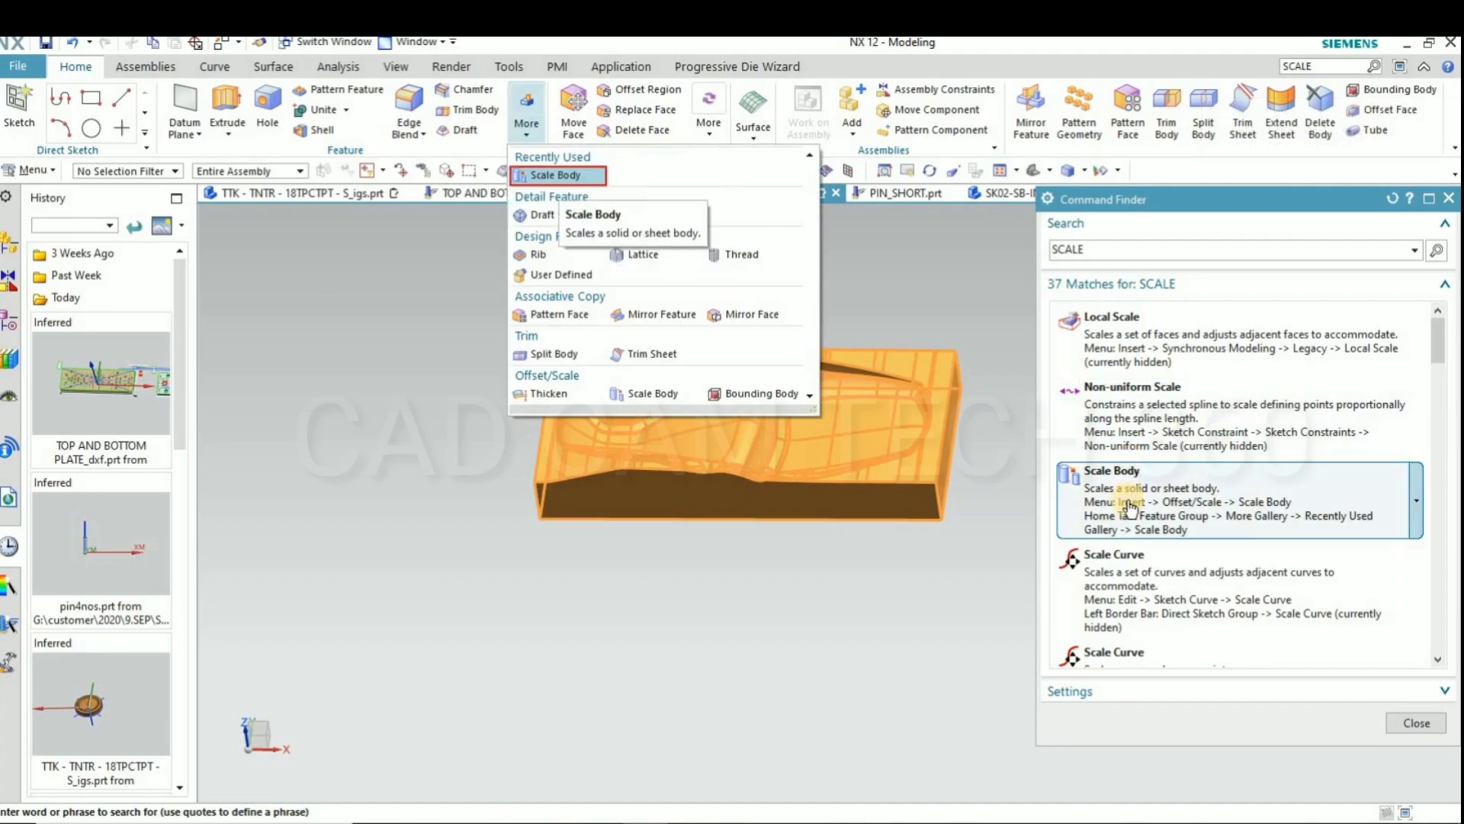
{"action": "left_click", "coordinate": [554, 175]}
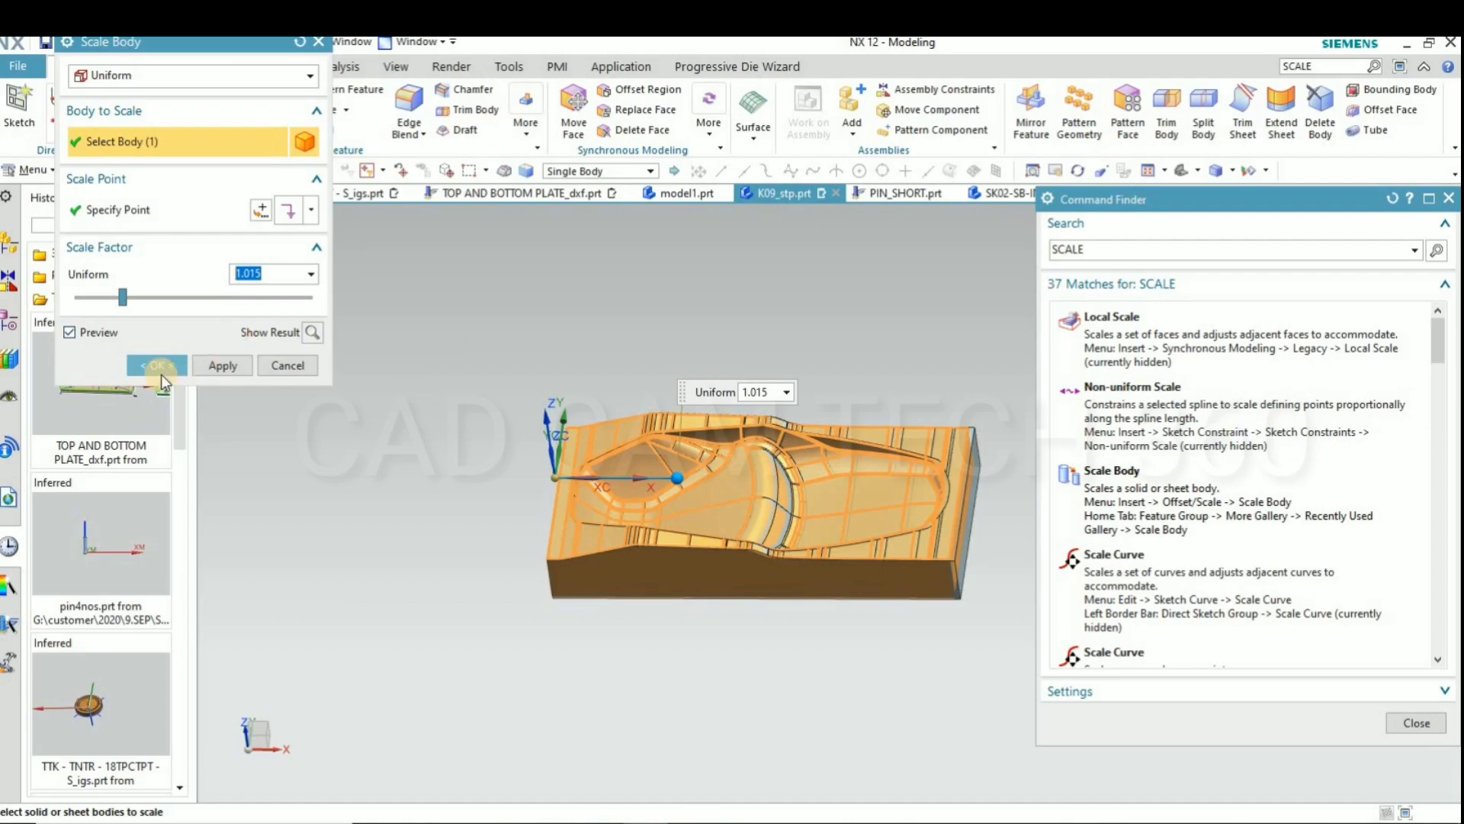
{"action": "left_click", "coordinate": [156, 365]}
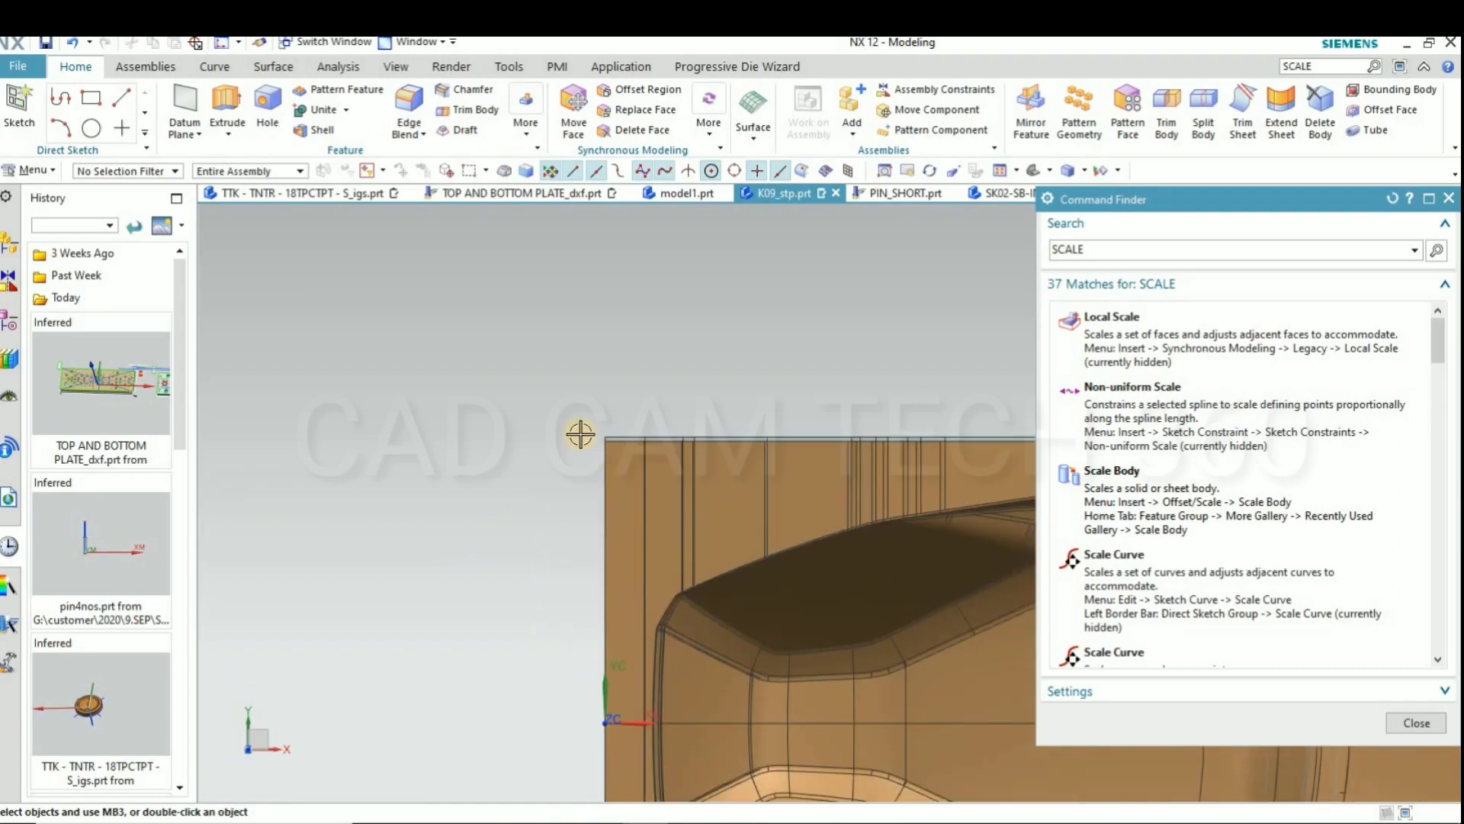
{"action": "left_click_drag", "start_coordinate": [578, 433], "coordinate": [616, 502]}
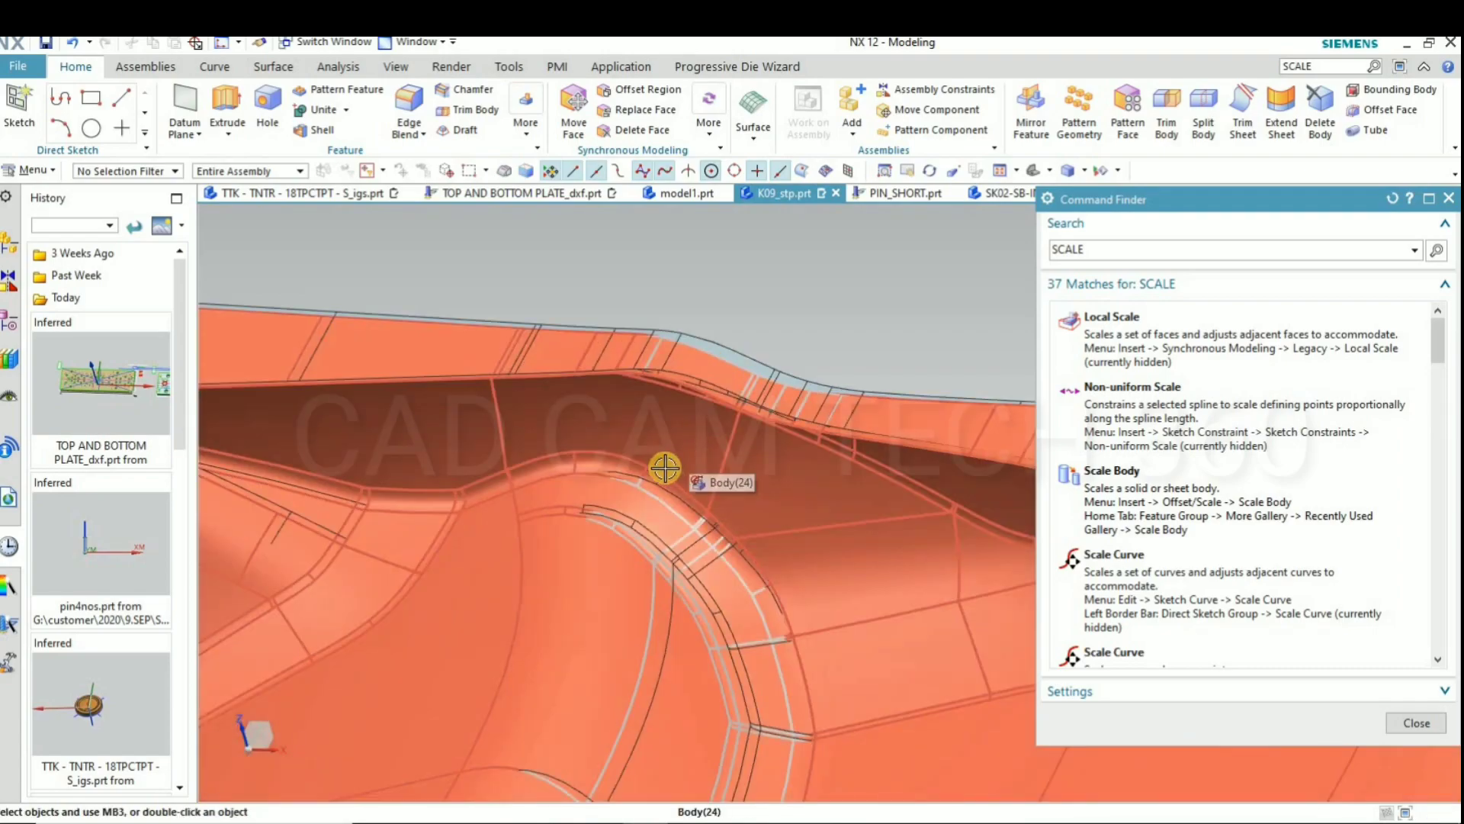
{"action": "left_click_drag", "start_coordinate": [665, 467], "coordinate": [682, 467]}
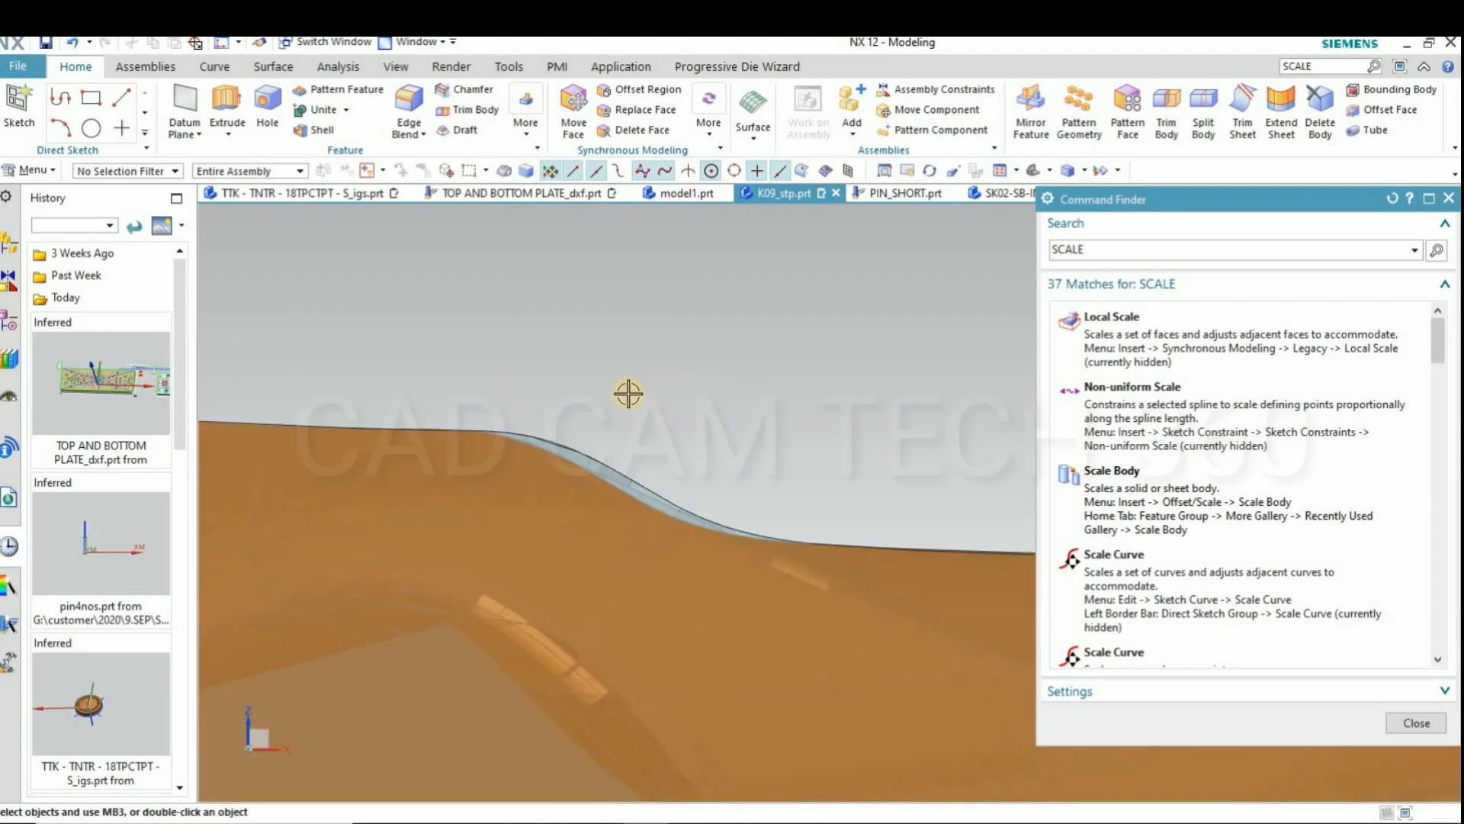
{"action": "left_click_drag", "start_coordinate": [628, 392], "coordinate": [832, 512]}
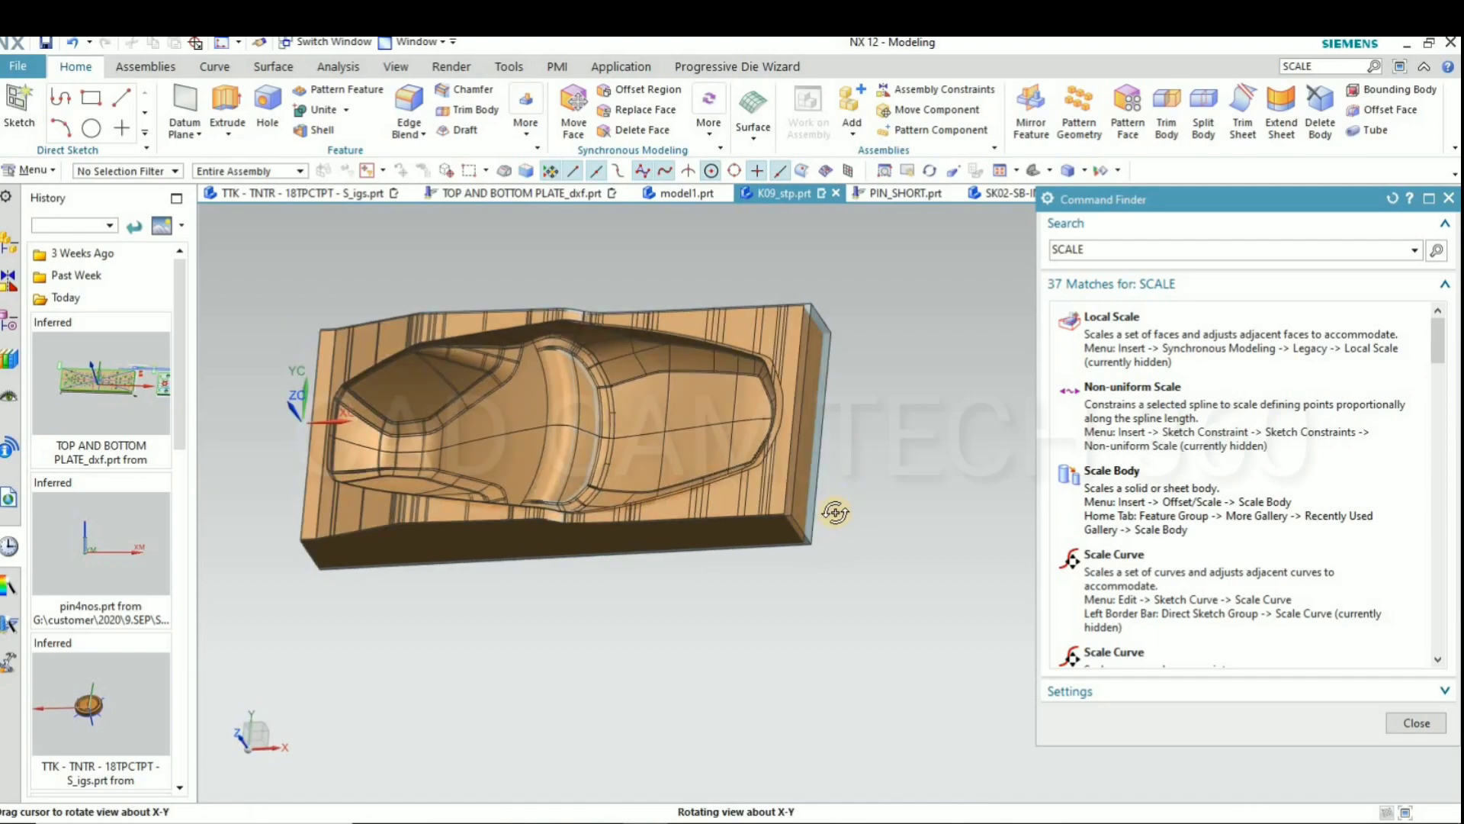
{"action": "left_click_drag", "start_coordinate": [831, 513], "coordinate": [838, 637]}
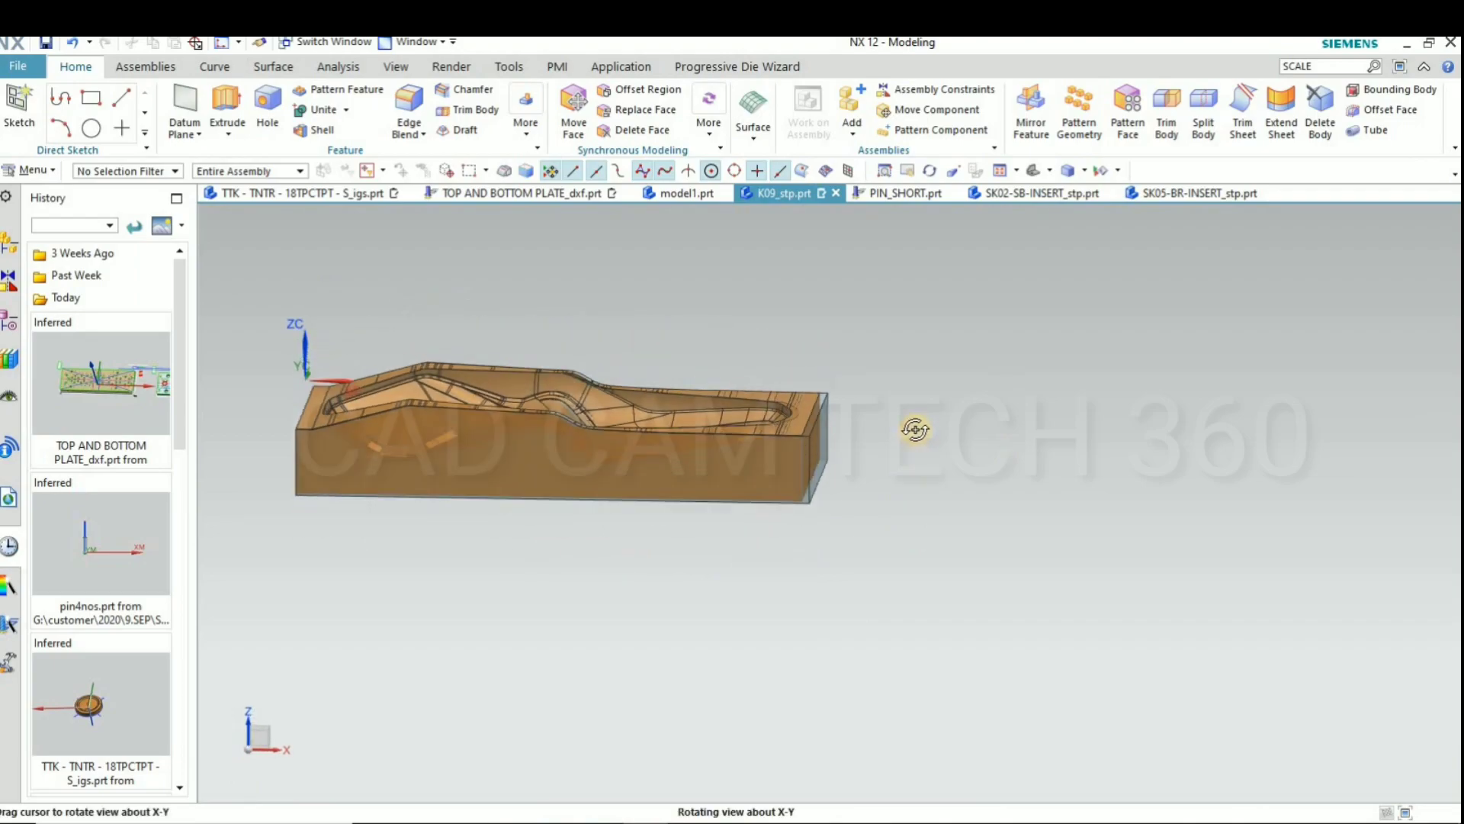
{"action": "left_click_drag", "start_coordinate": [561, 430], "coordinate": [561, 402]}
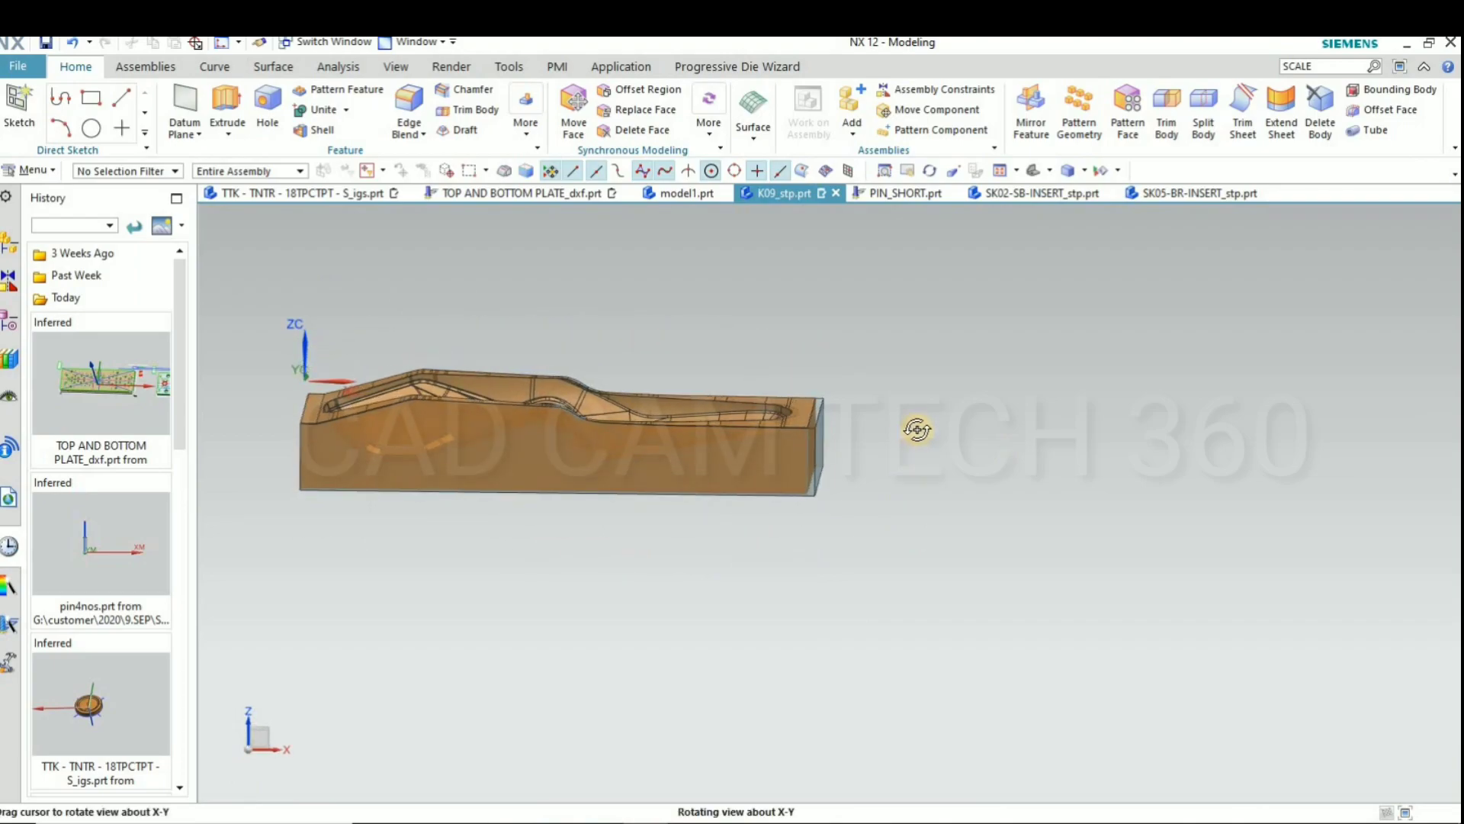
{"action": "left_click_drag", "start_coordinate": [916, 429], "coordinate": [792, 333]}
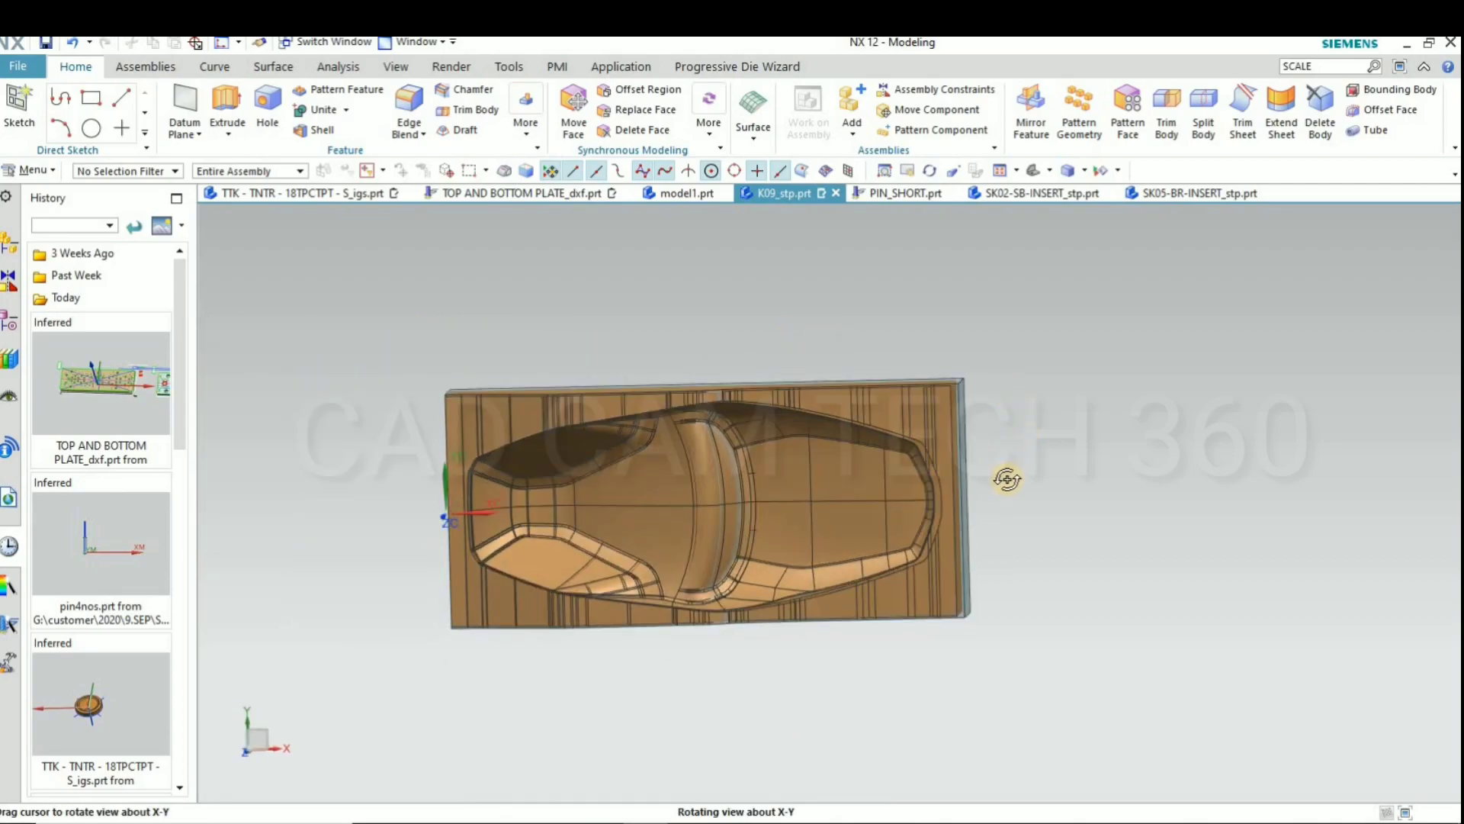
{"action": "left_click_drag", "start_coordinate": [1006, 479], "coordinate": [1023, 395]}
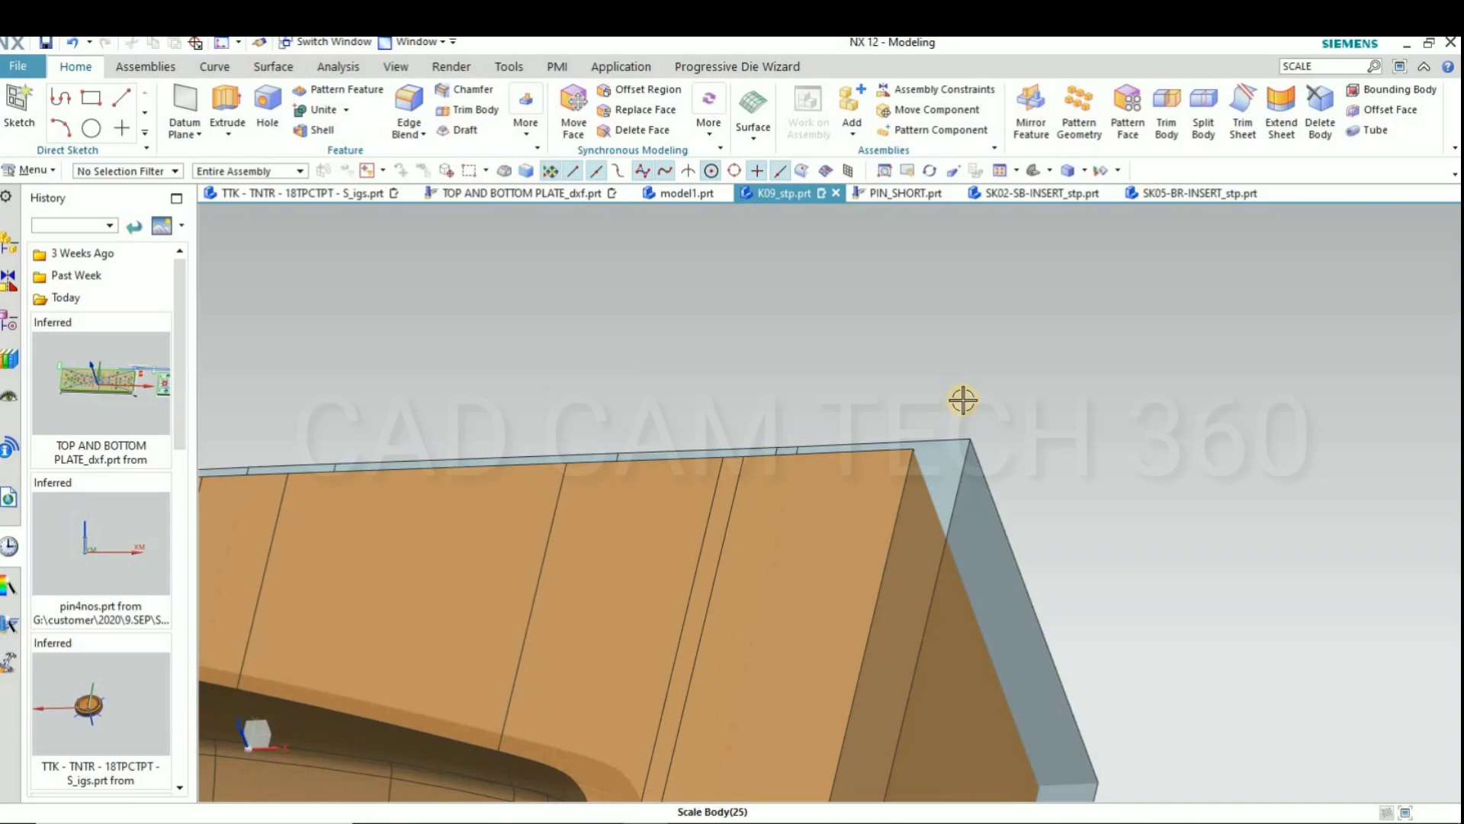
{"action": "left_click_drag", "start_coordinate": [962, 400], "coordinate": [605, 448]}
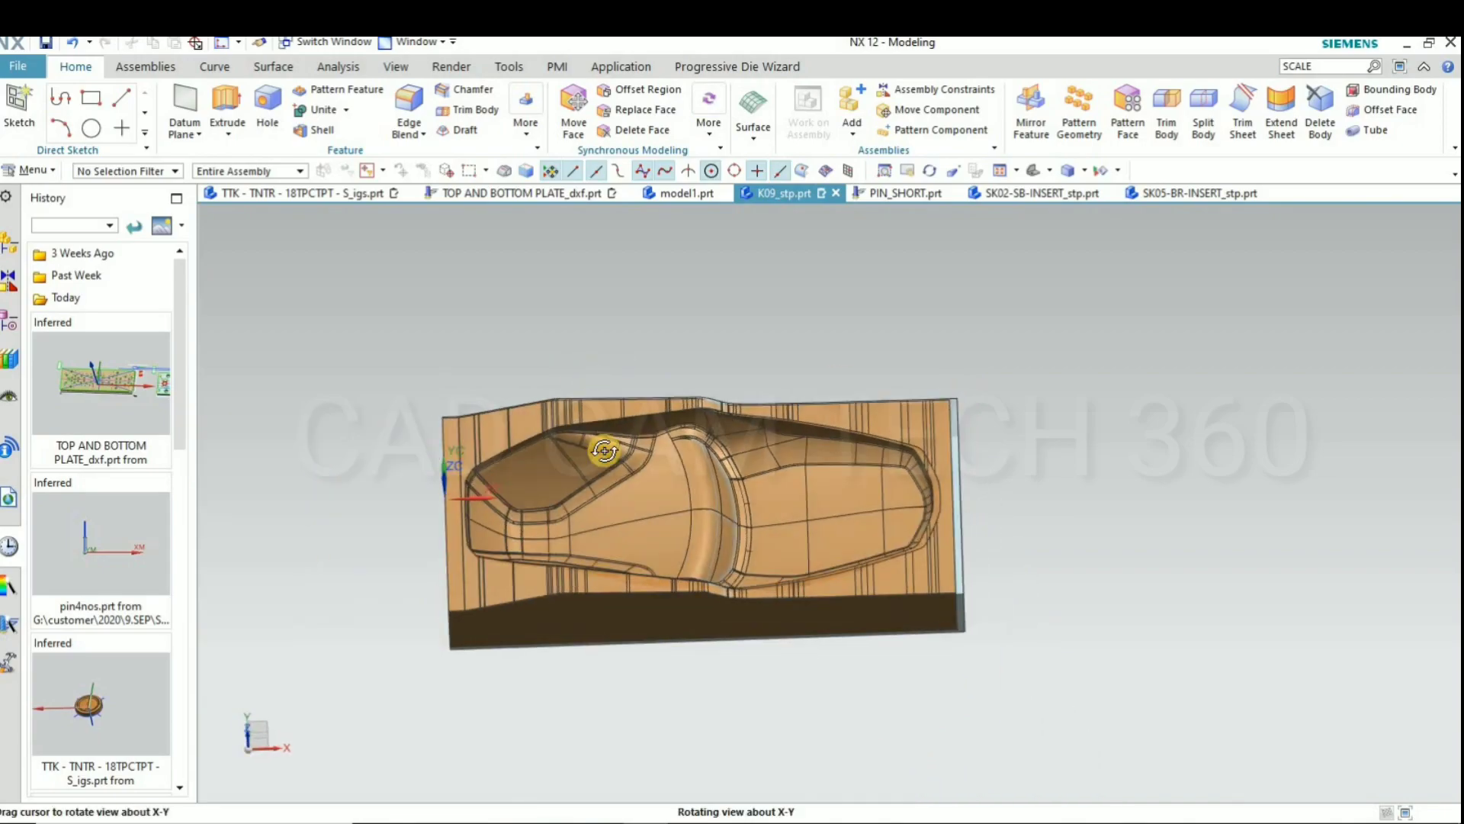
{"action": "left_click_drag", "start_coordinate": [605, 450], "coordinate": [584, 357]}
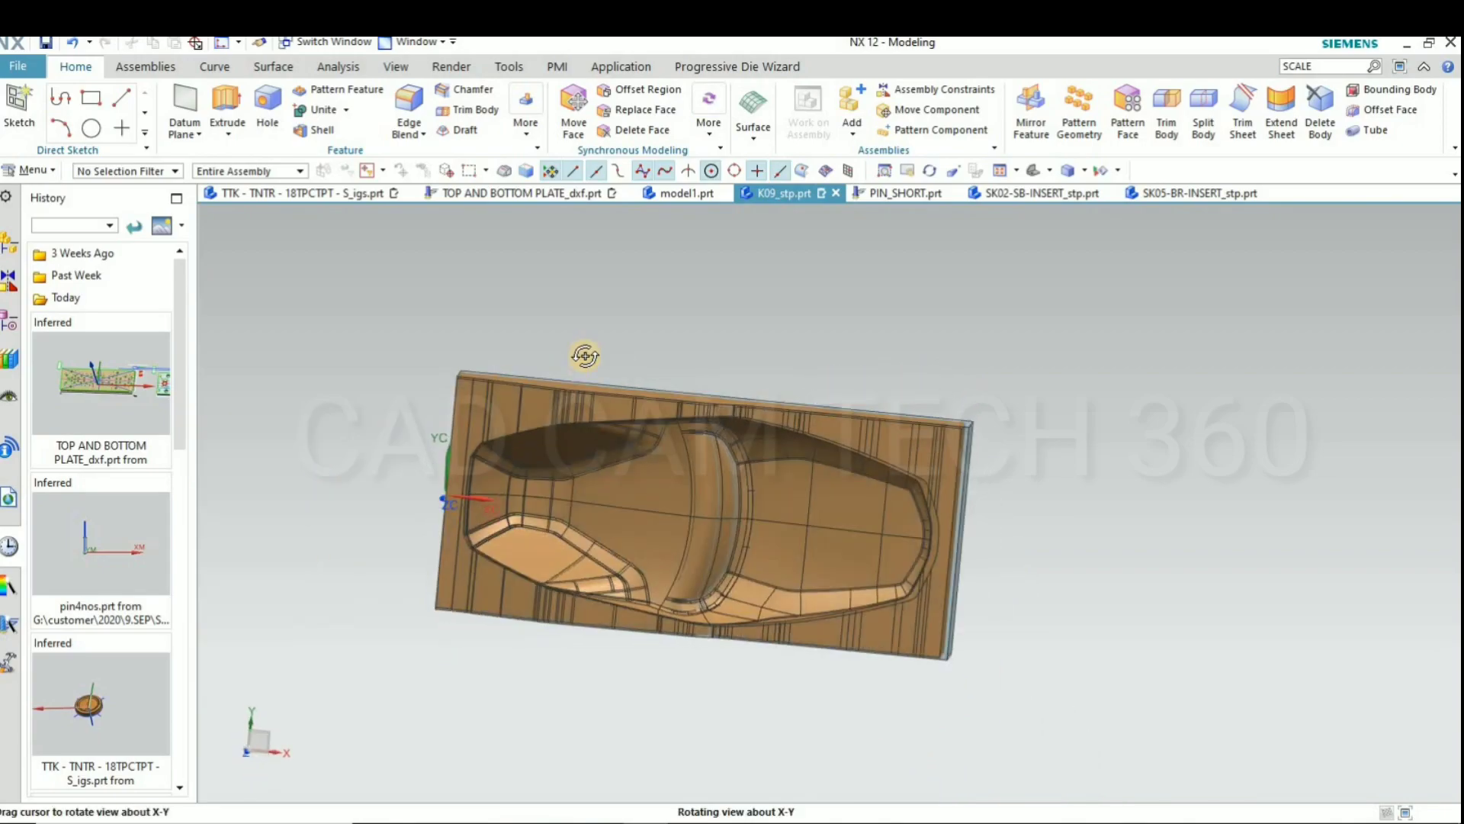
{"action": "left_click_drag", "start_coordinate": [585, 356], "coordinate": [1081, 597]}
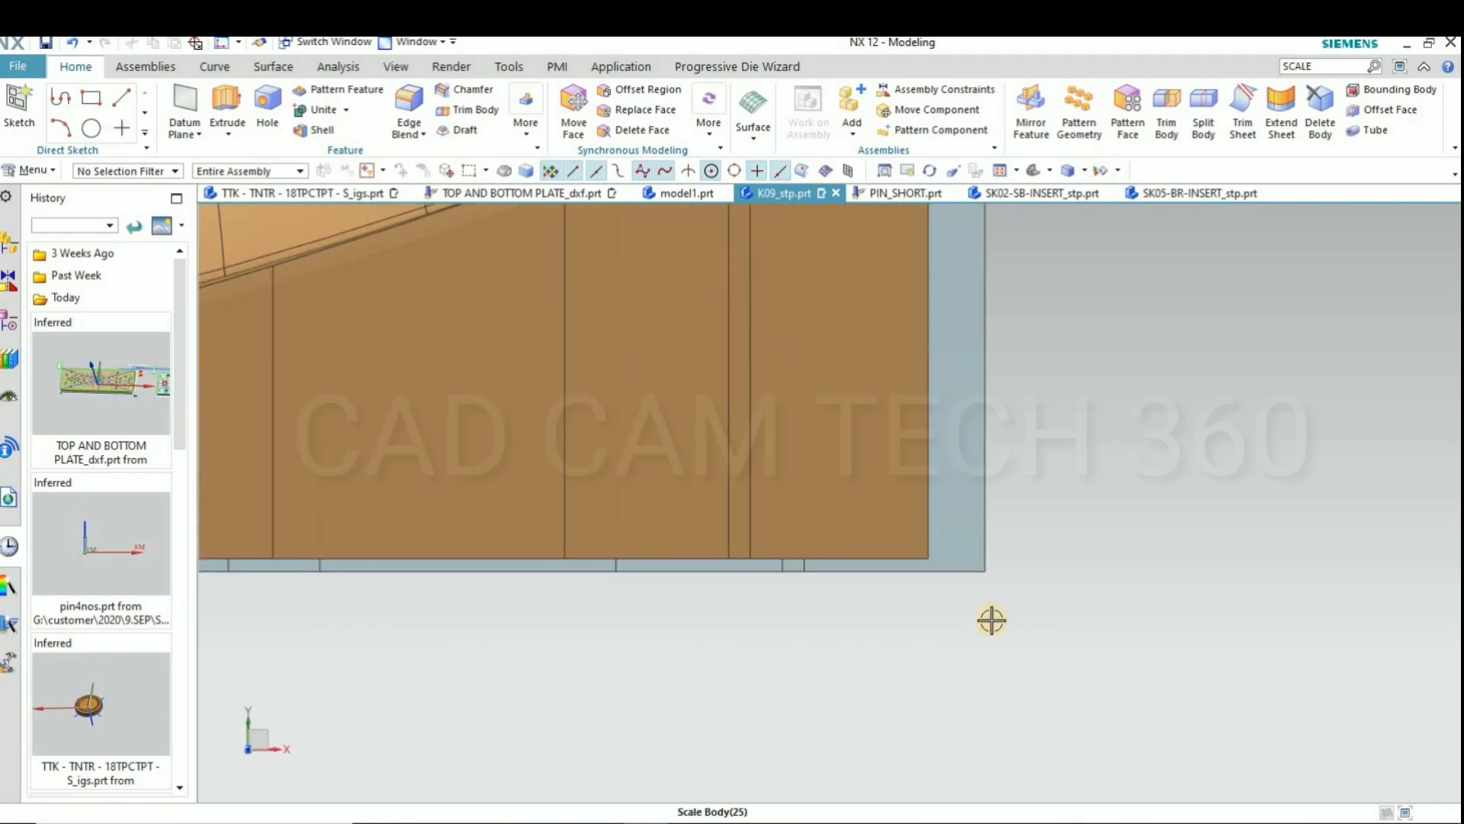
{"action": "left_click_drag", "start_coordinate": [991, 620], "coordinate": [893, 544]}
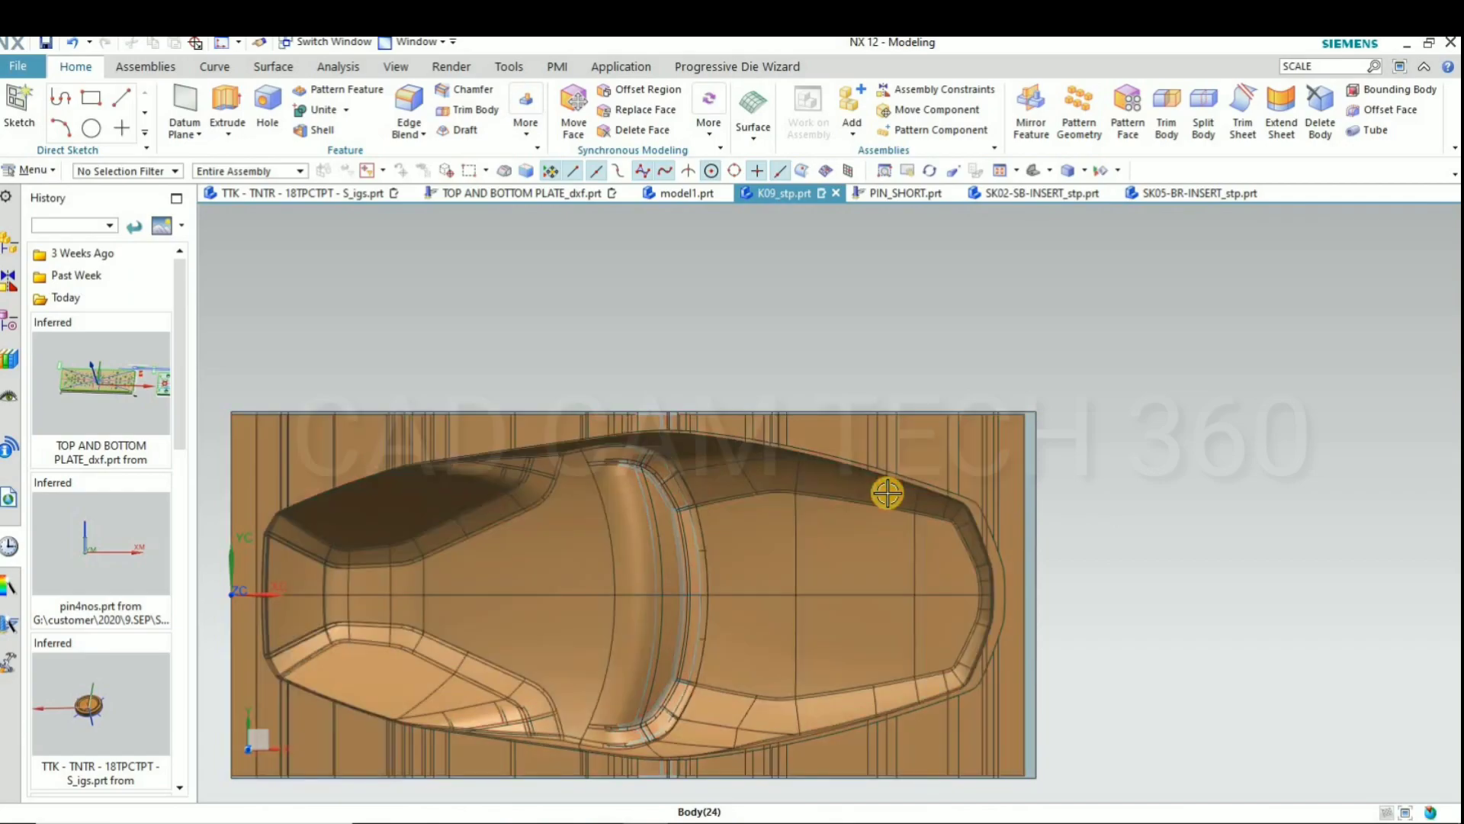
Change the block's display to a pale blue-grey shade
{"action": "left_click", "coordinate": [888, 497]}
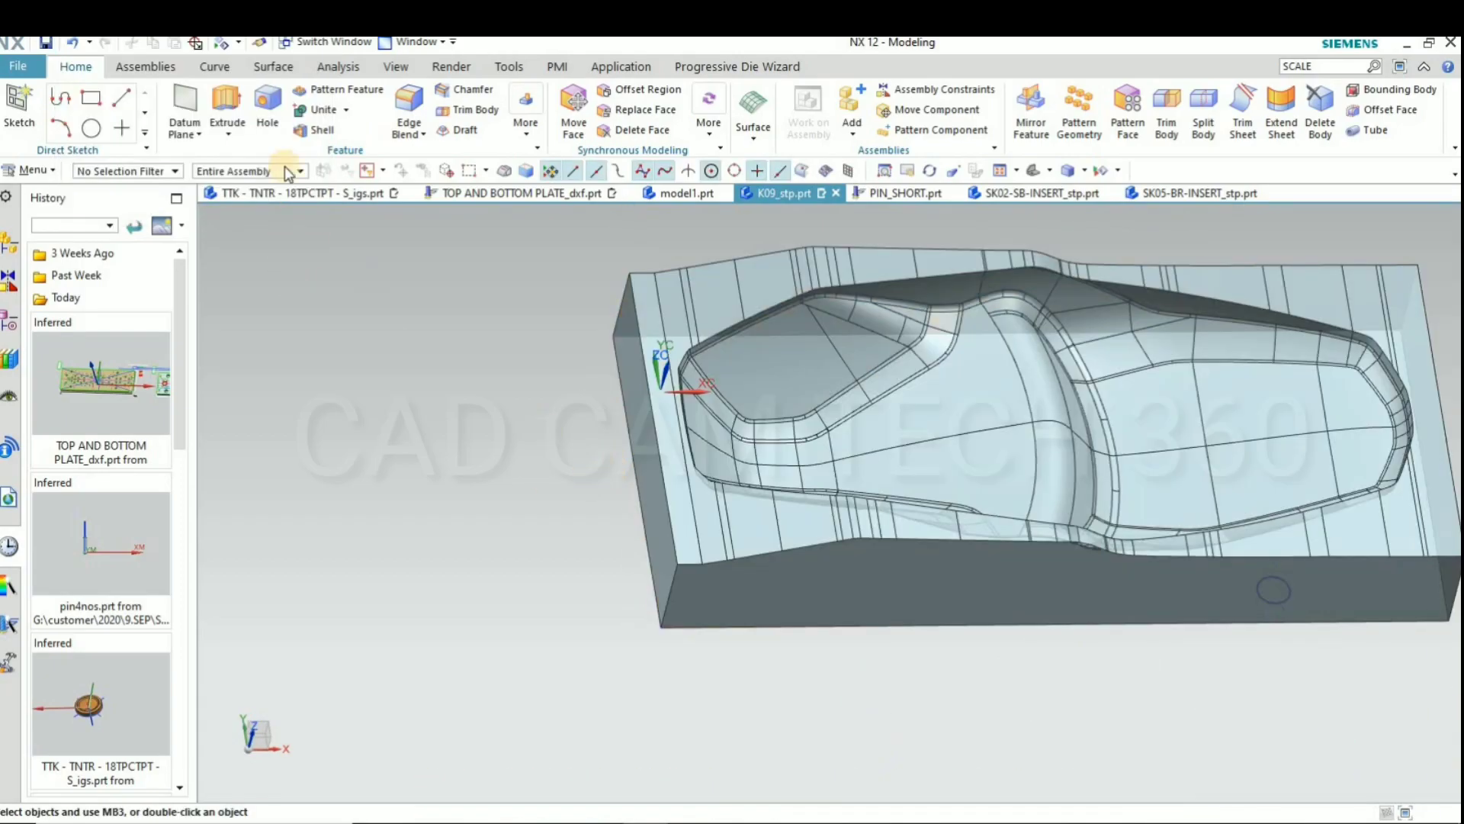
Measure the scaled block's end faces with Simple Distance, read 1116.5 mm, and cancel
{"action": "left_click", "coordinate": [338, 66]}
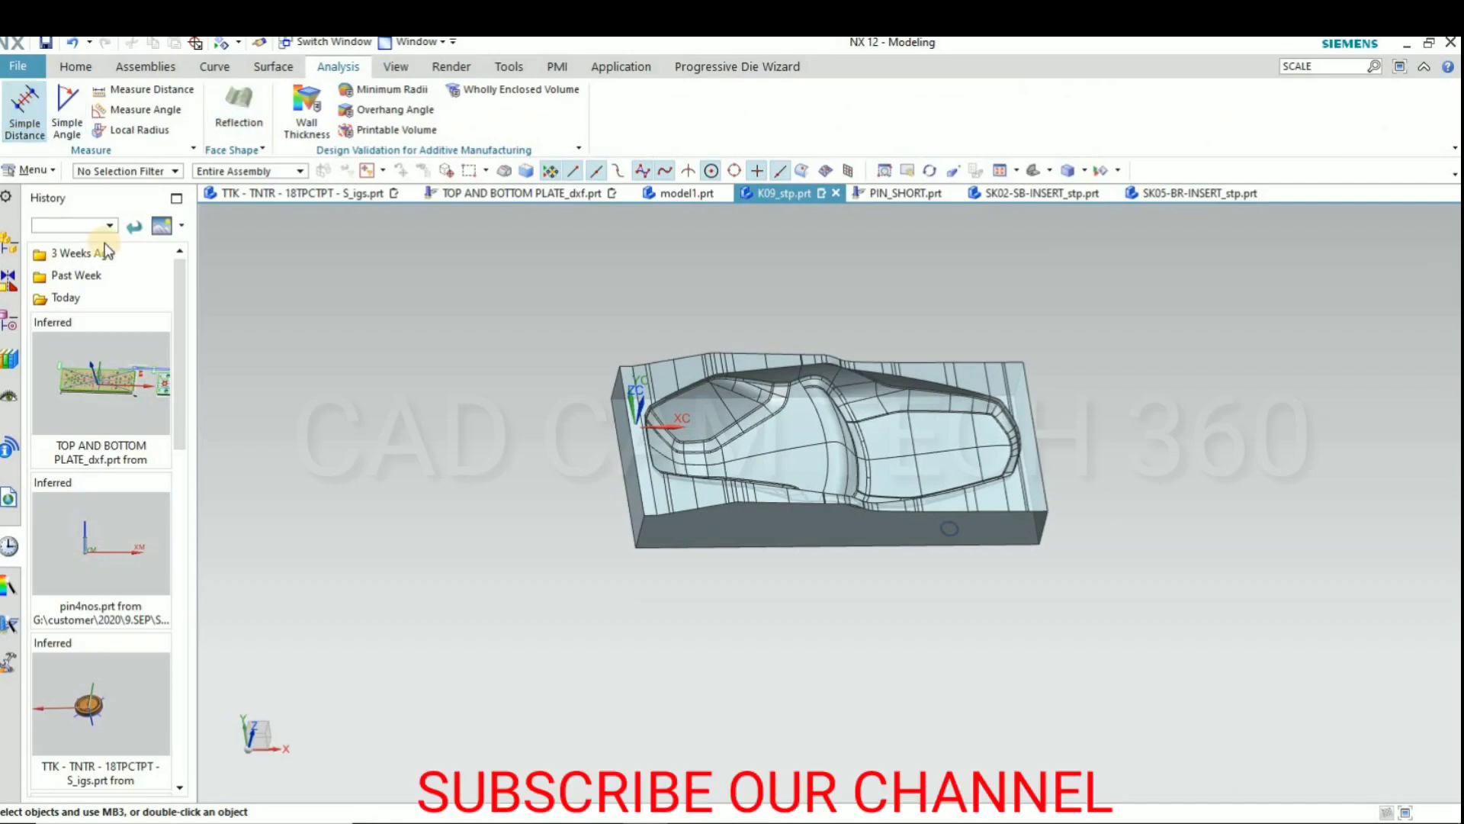
{"action": "left_click", "coordinate": [25, 111]}
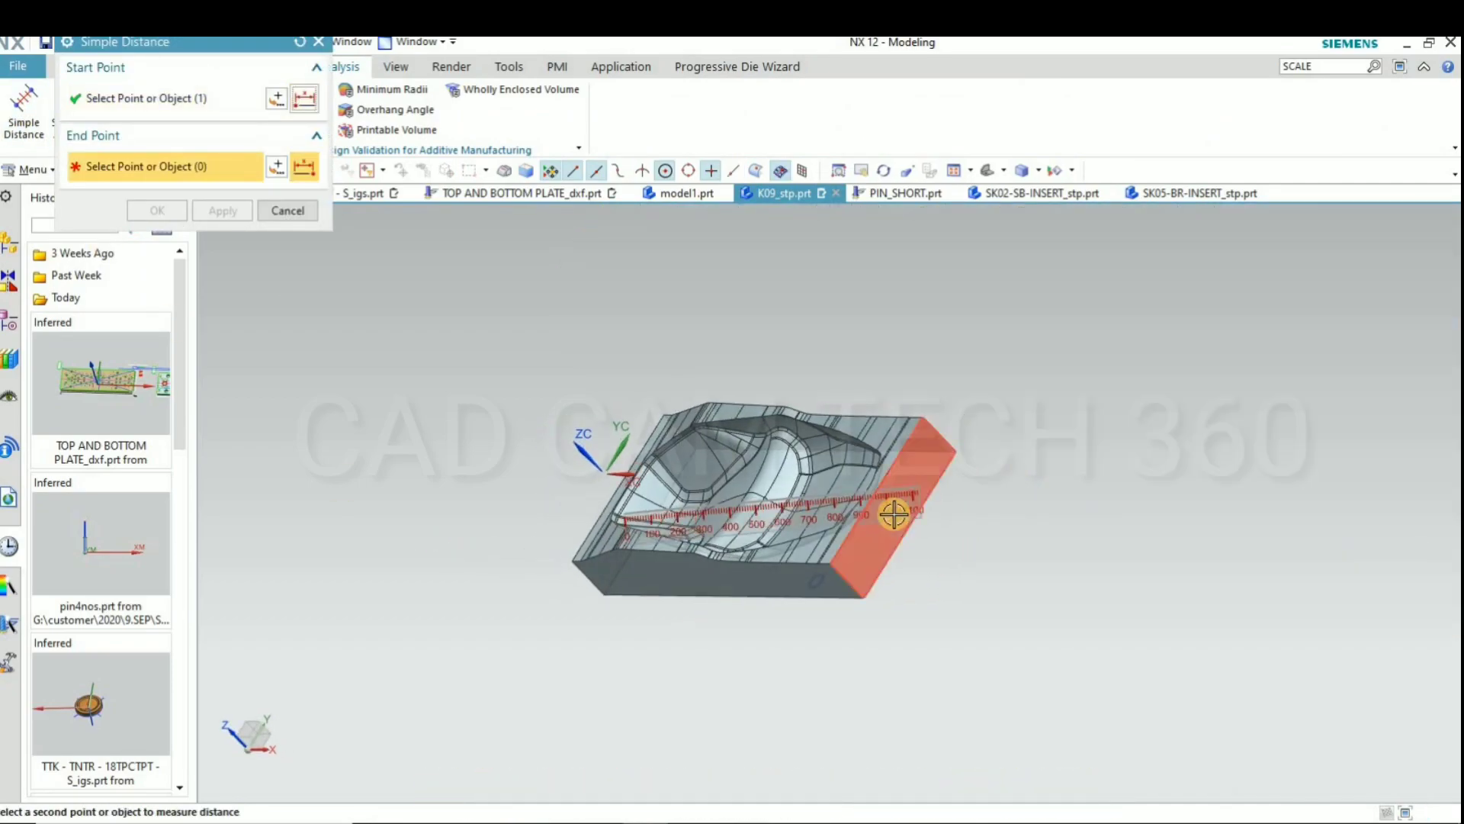
{"action": "left_click", "coordinate": [893, 521]}
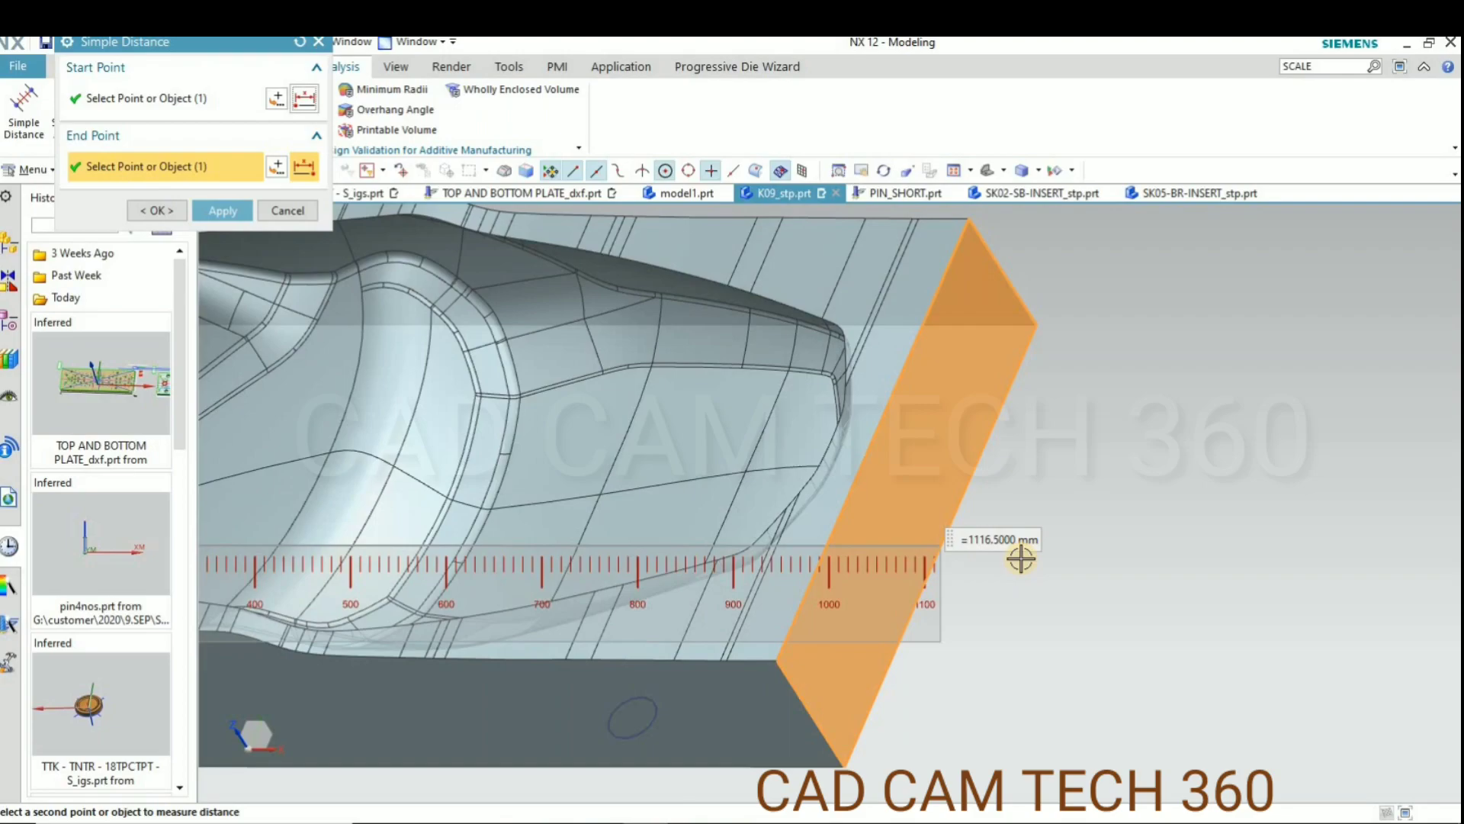
{"action": "mouse_move", "coordinate": [624, 505]}
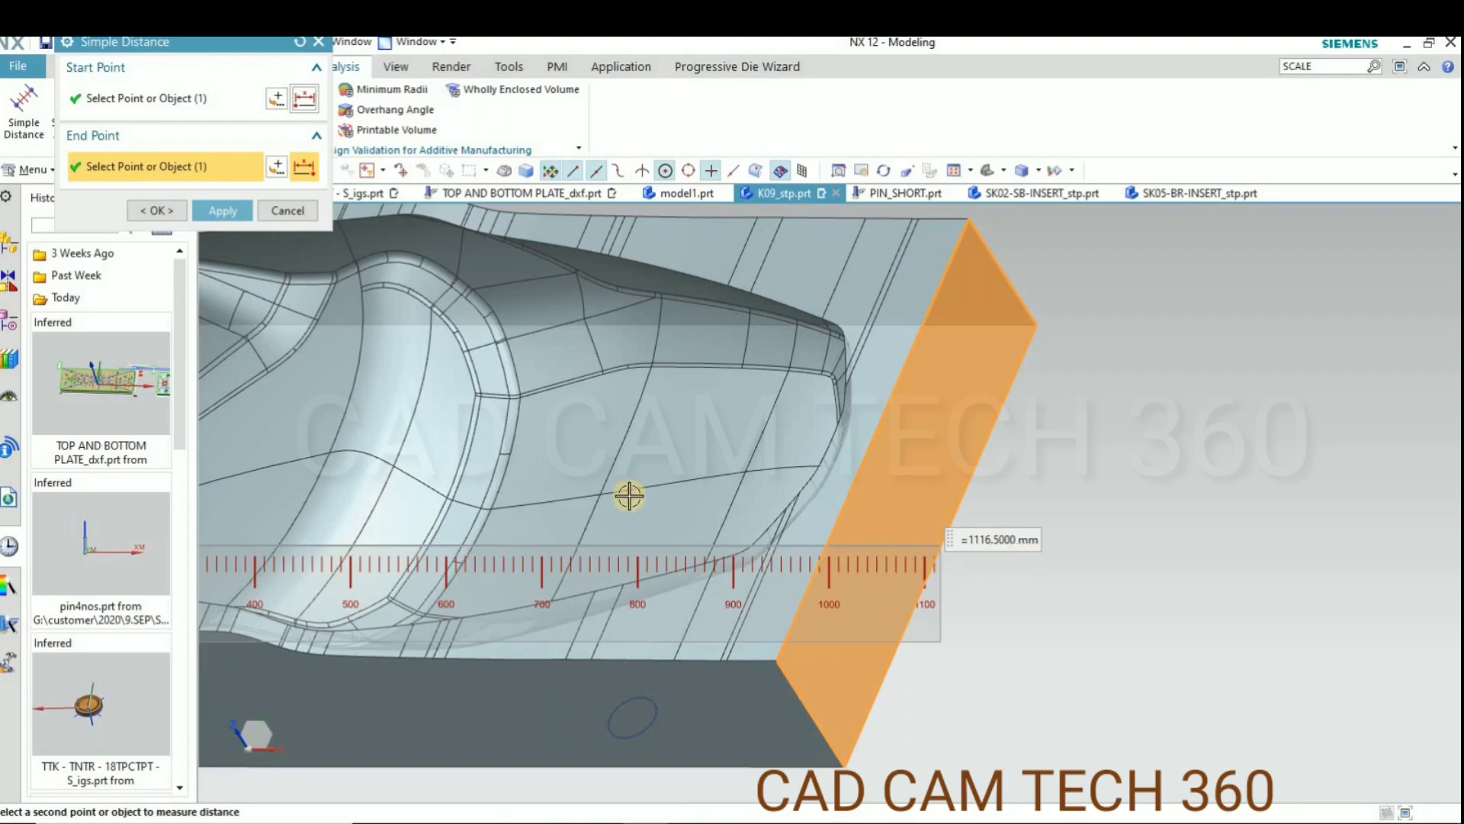
{"action": "left_click", "coordinate": [287, 211]}
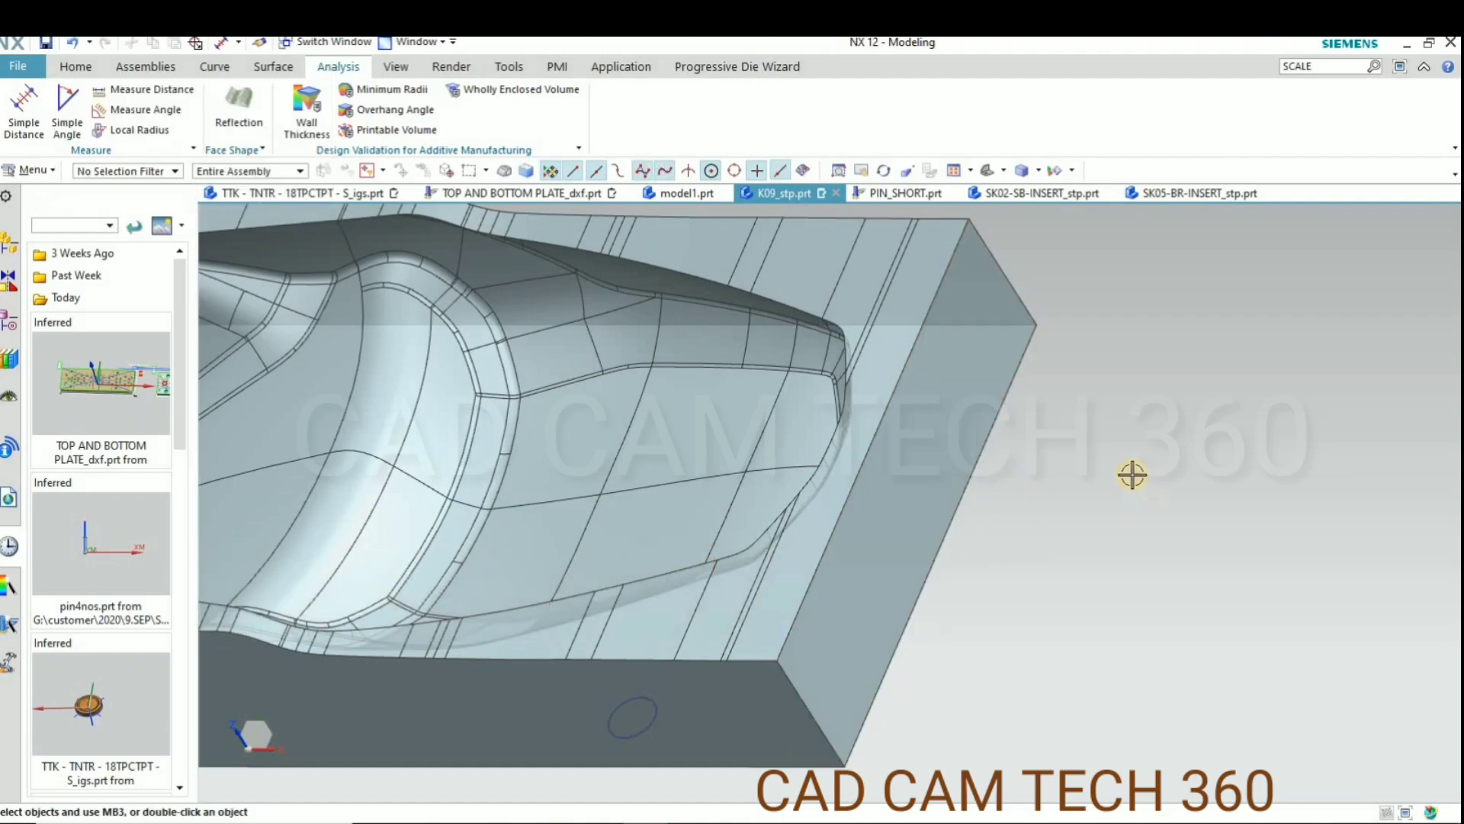
Show the original mould pattern body and hide the sketch plane via Class Selection
{"action": "left_click_drag", "start_coordinate": [1131, 474], "coordinate": [719, 577]}
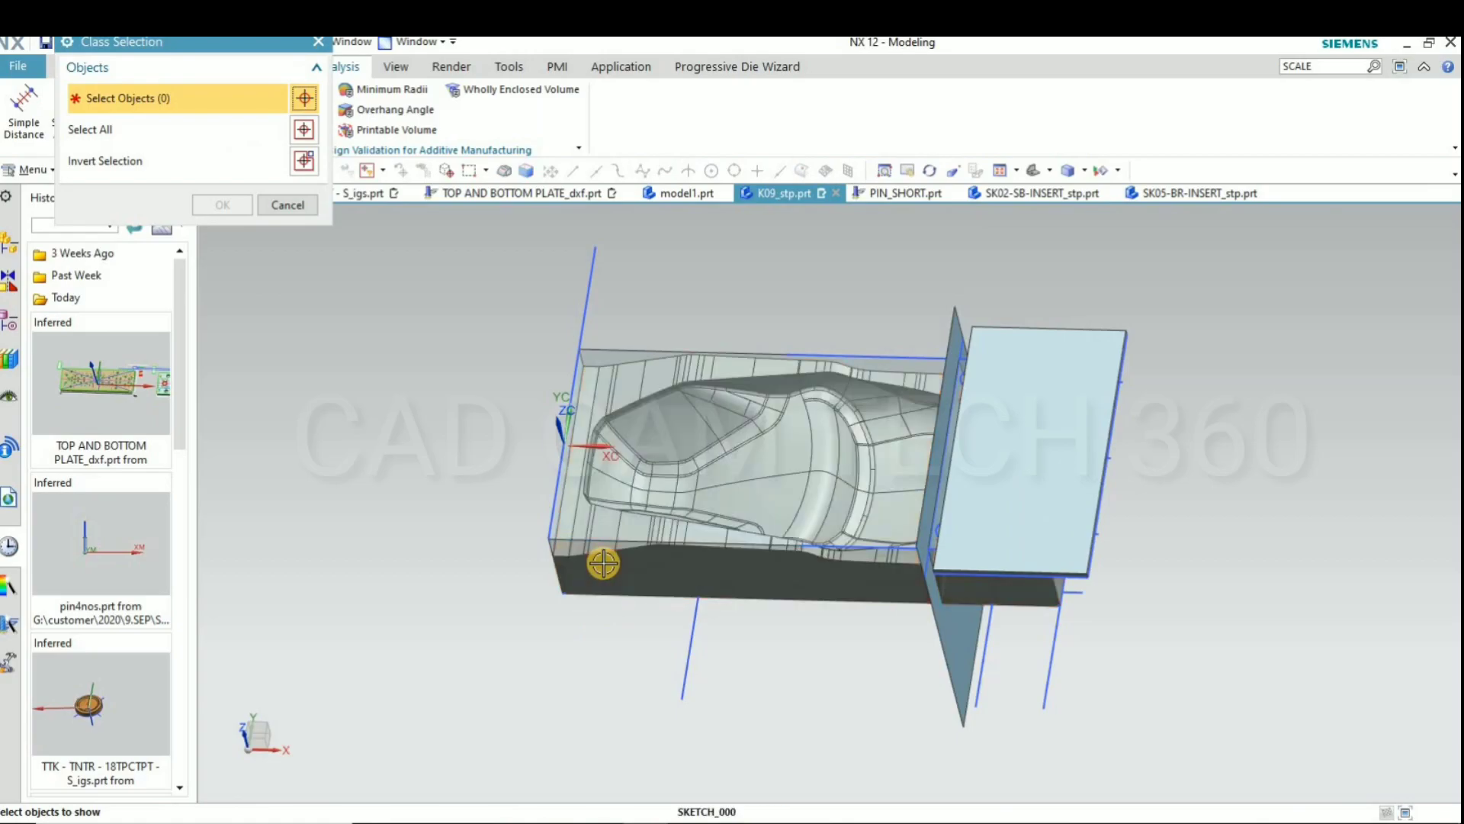
{"action": "left_click", "coordinate": [288, 204]}
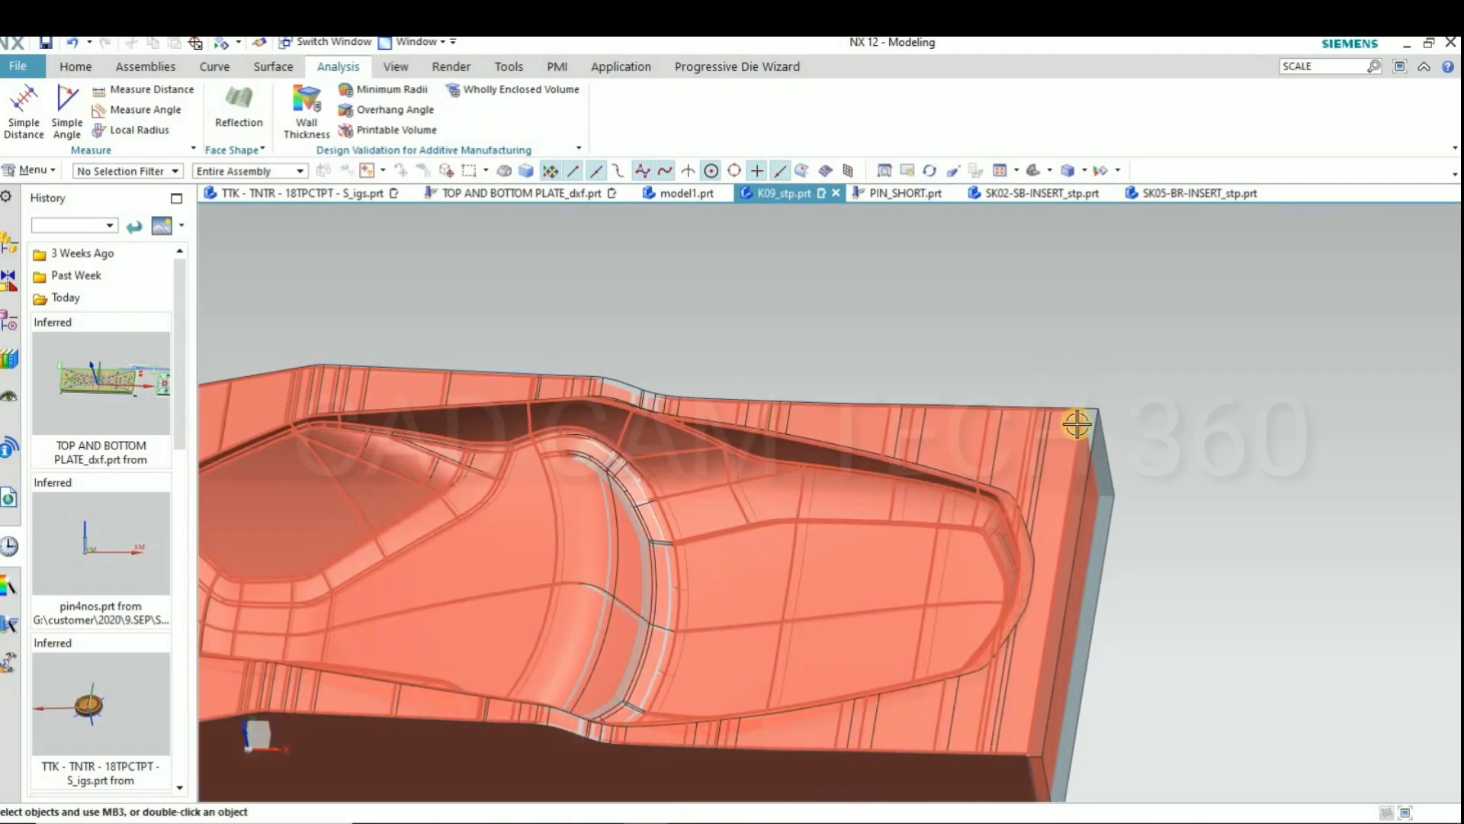
{"action": "left_click", "coordinate": [1076, 423]}
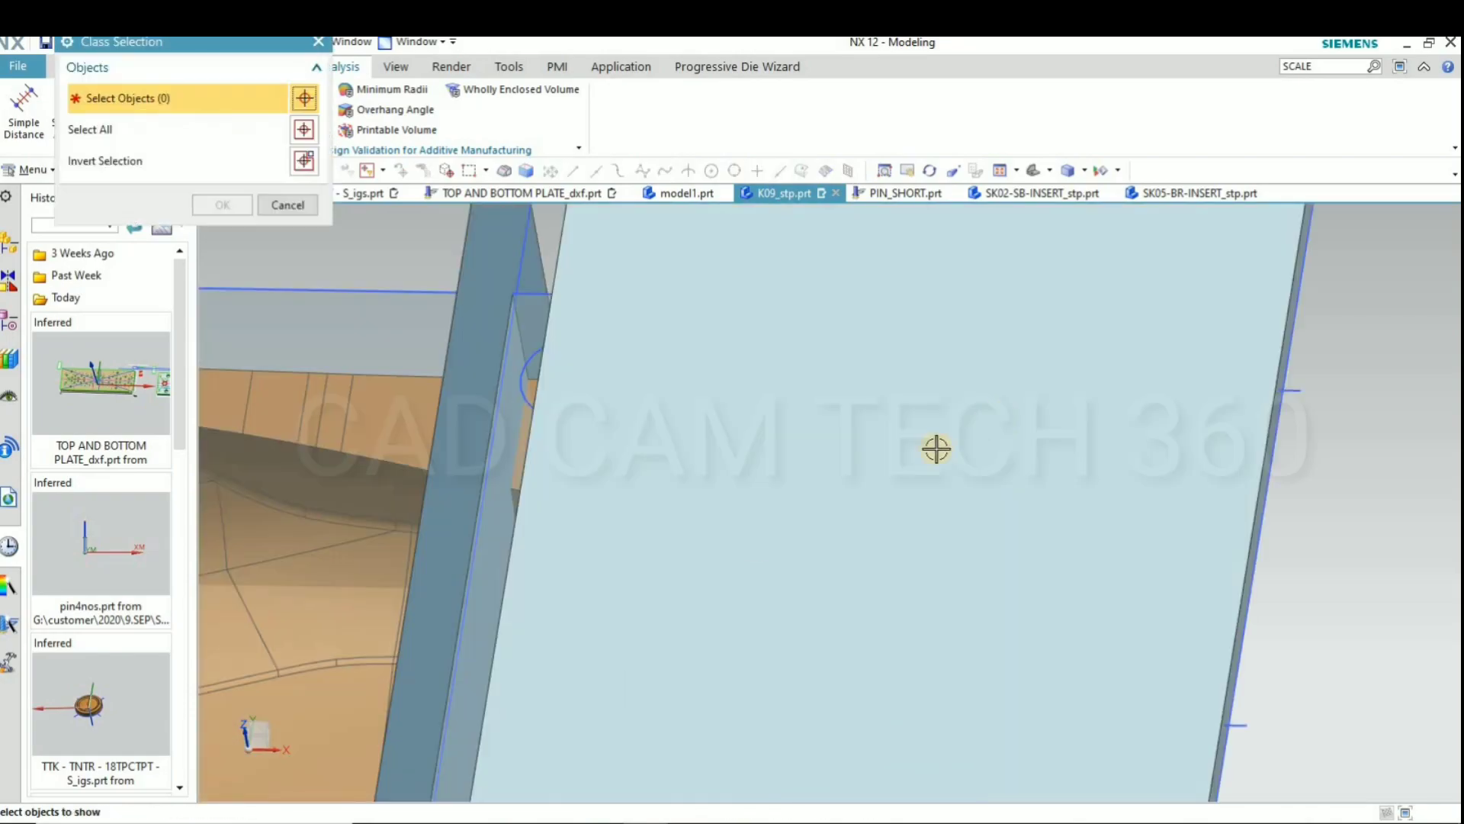
{"action": "left_click", "coordinate": [933, 449]}
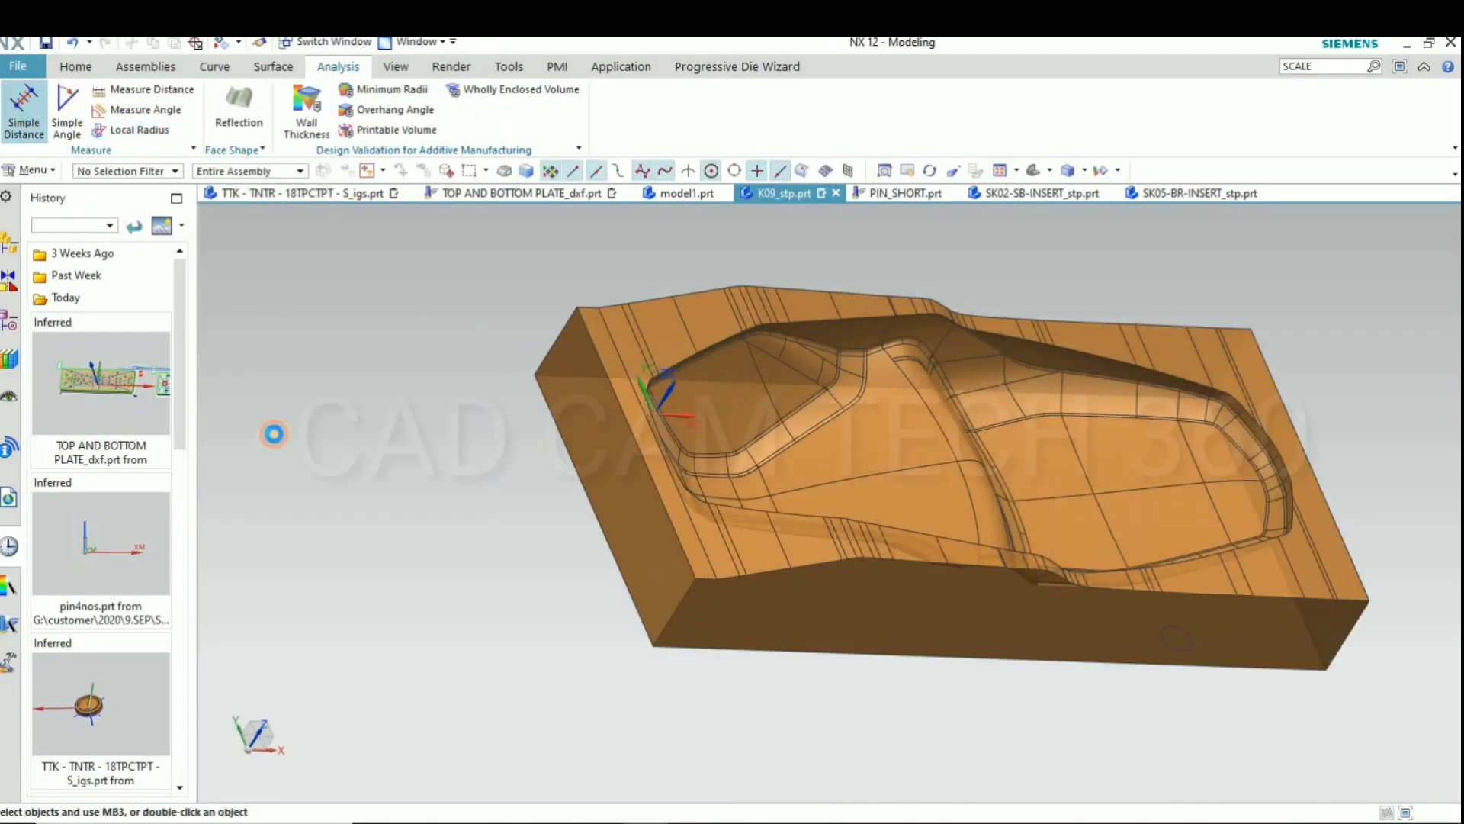
Measure the original body's length with Simple Distance, reading 1100 mm
{"action": "left_click", "coordinate": [25, 114]}
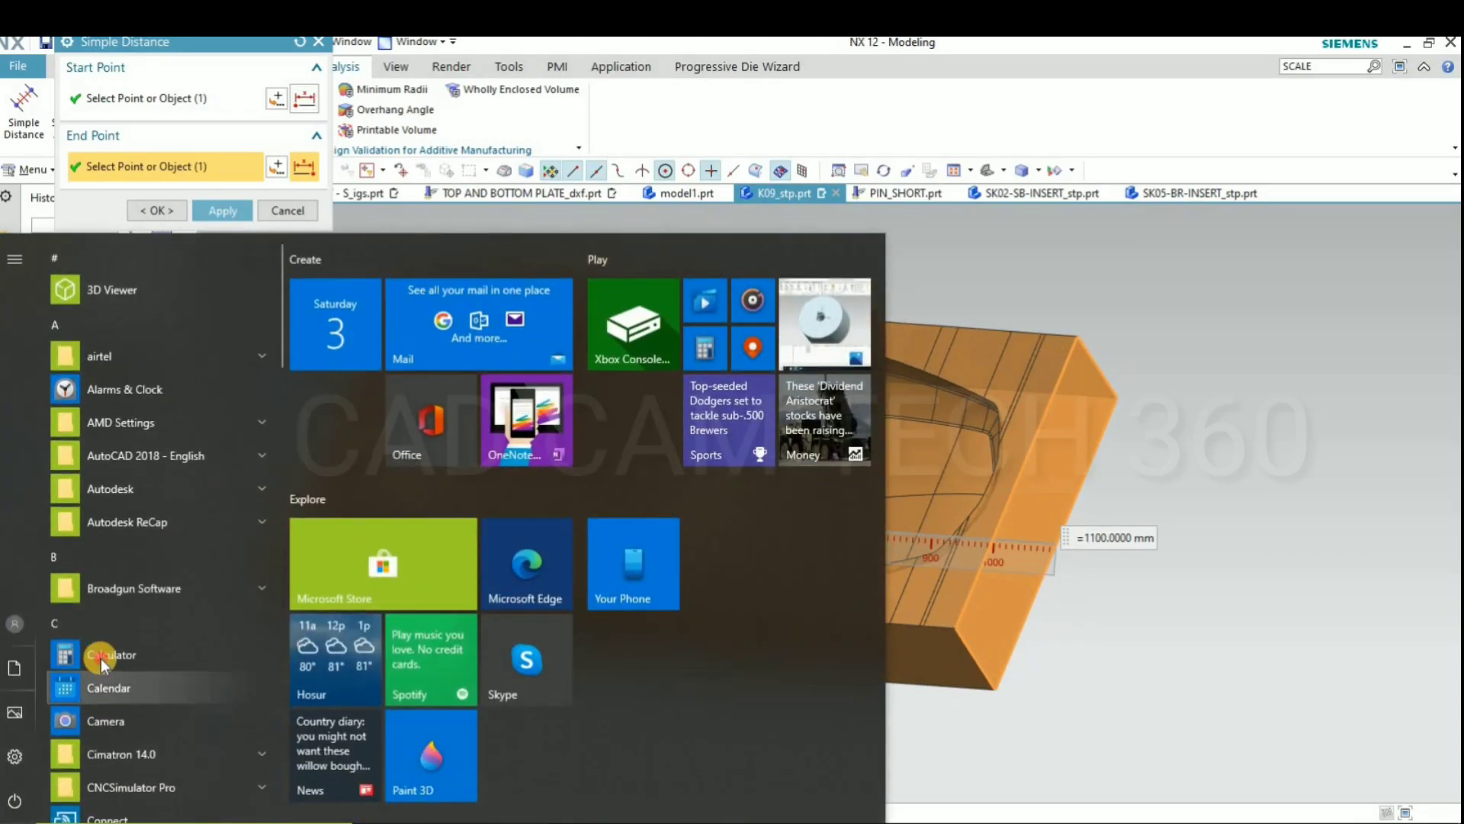
In Calculator, compute 1100 × 1.5 ÷ 100 = 16.5 and add 1100
{"action": "left_click", "coordinate": [109, 655]}
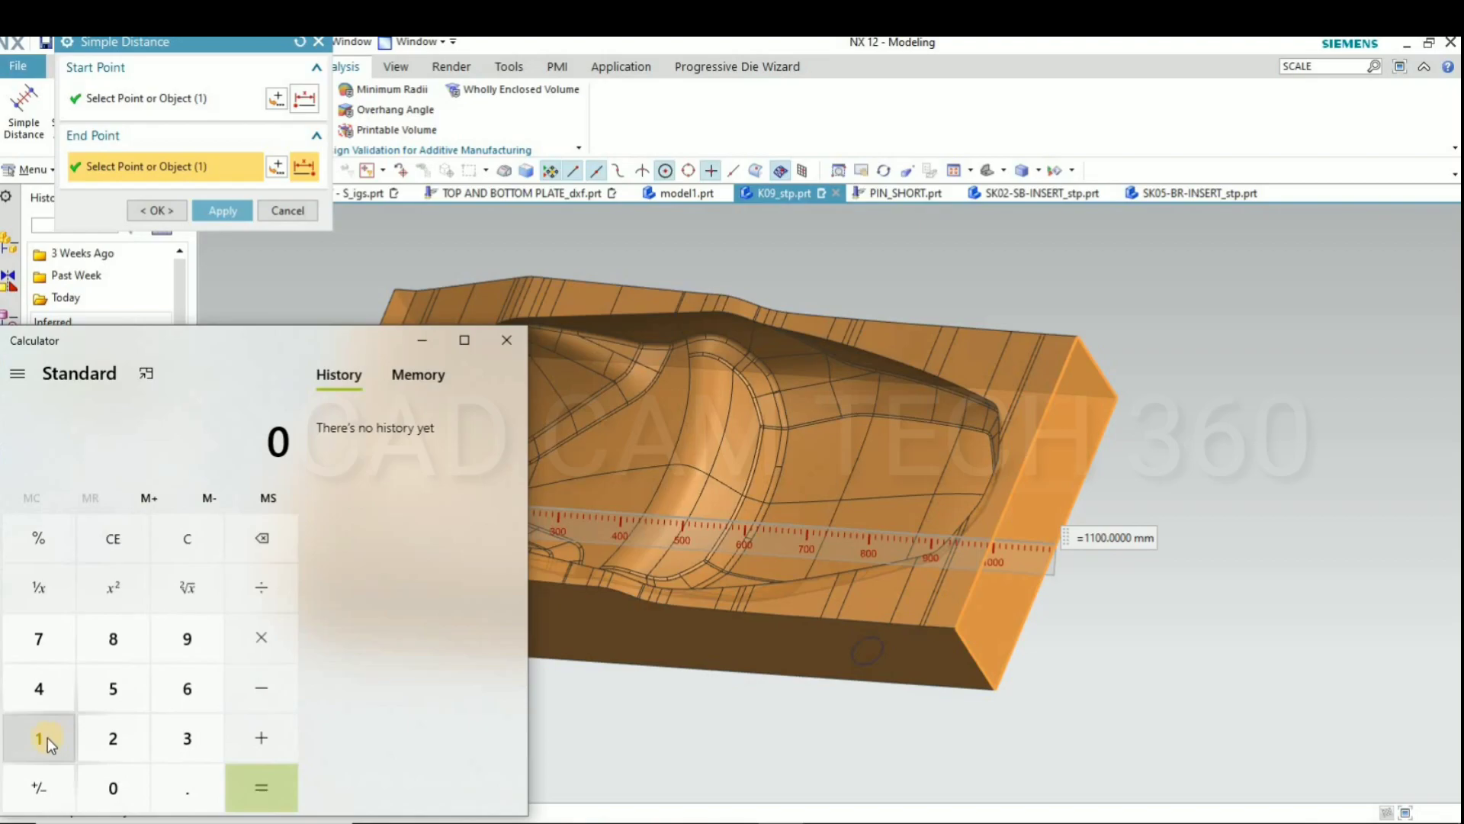
{"action": "left_click", "coordinate": [38, 737]}
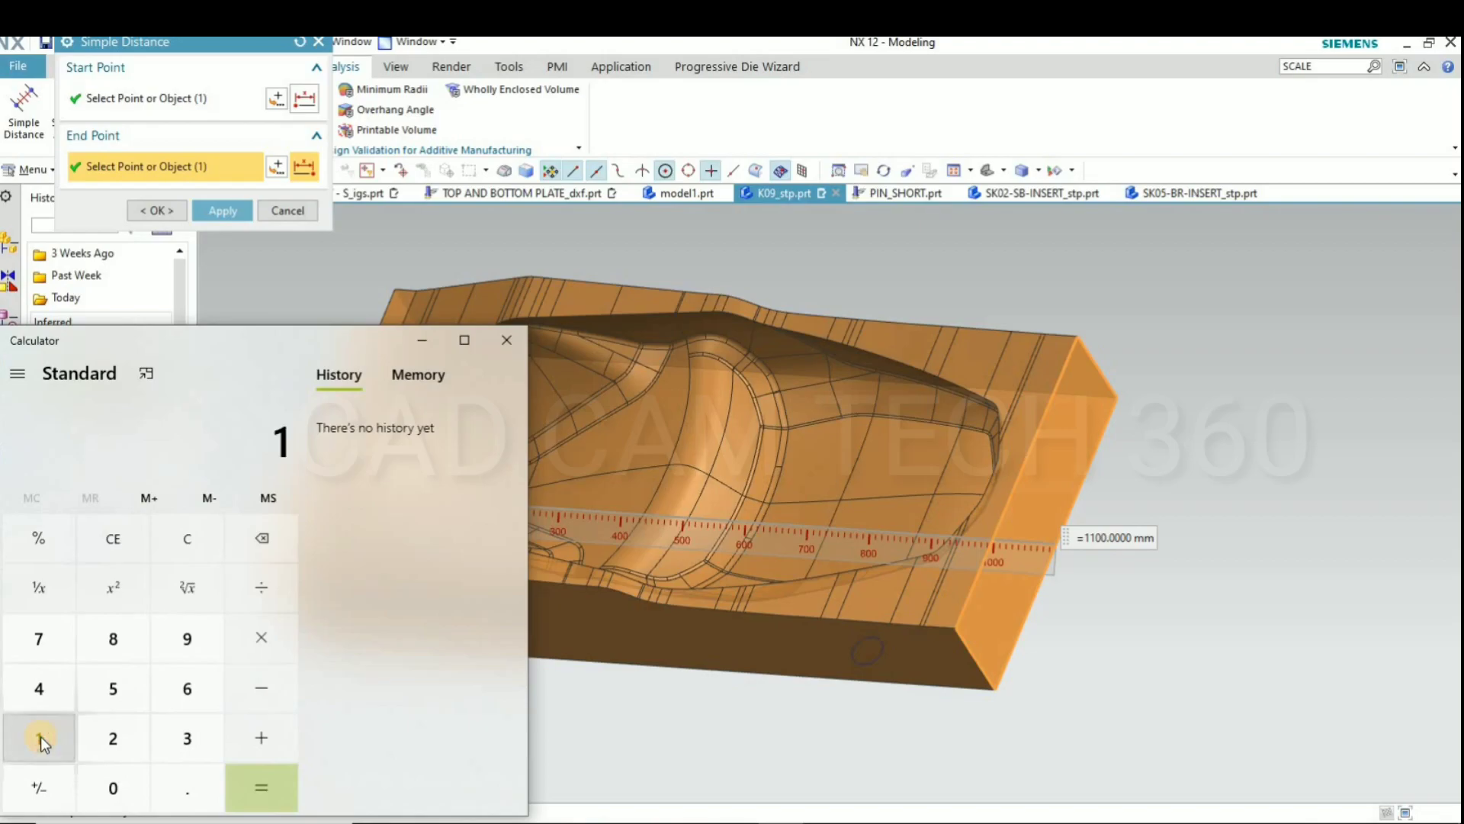
{"action": "left_click", "coordinate": [112, 785]}
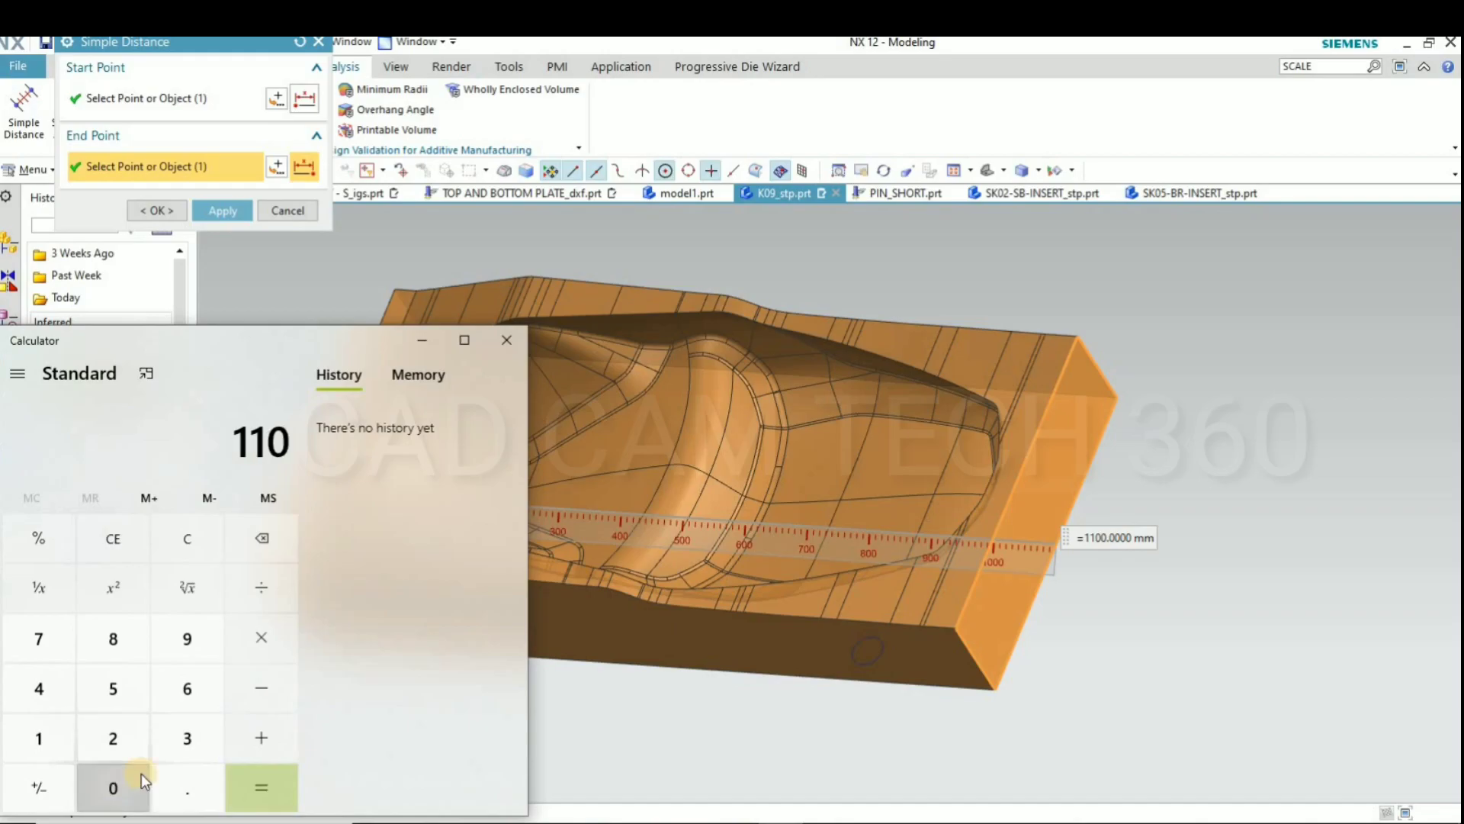
{"action": "left_click", "coordinate": [113, 787]}
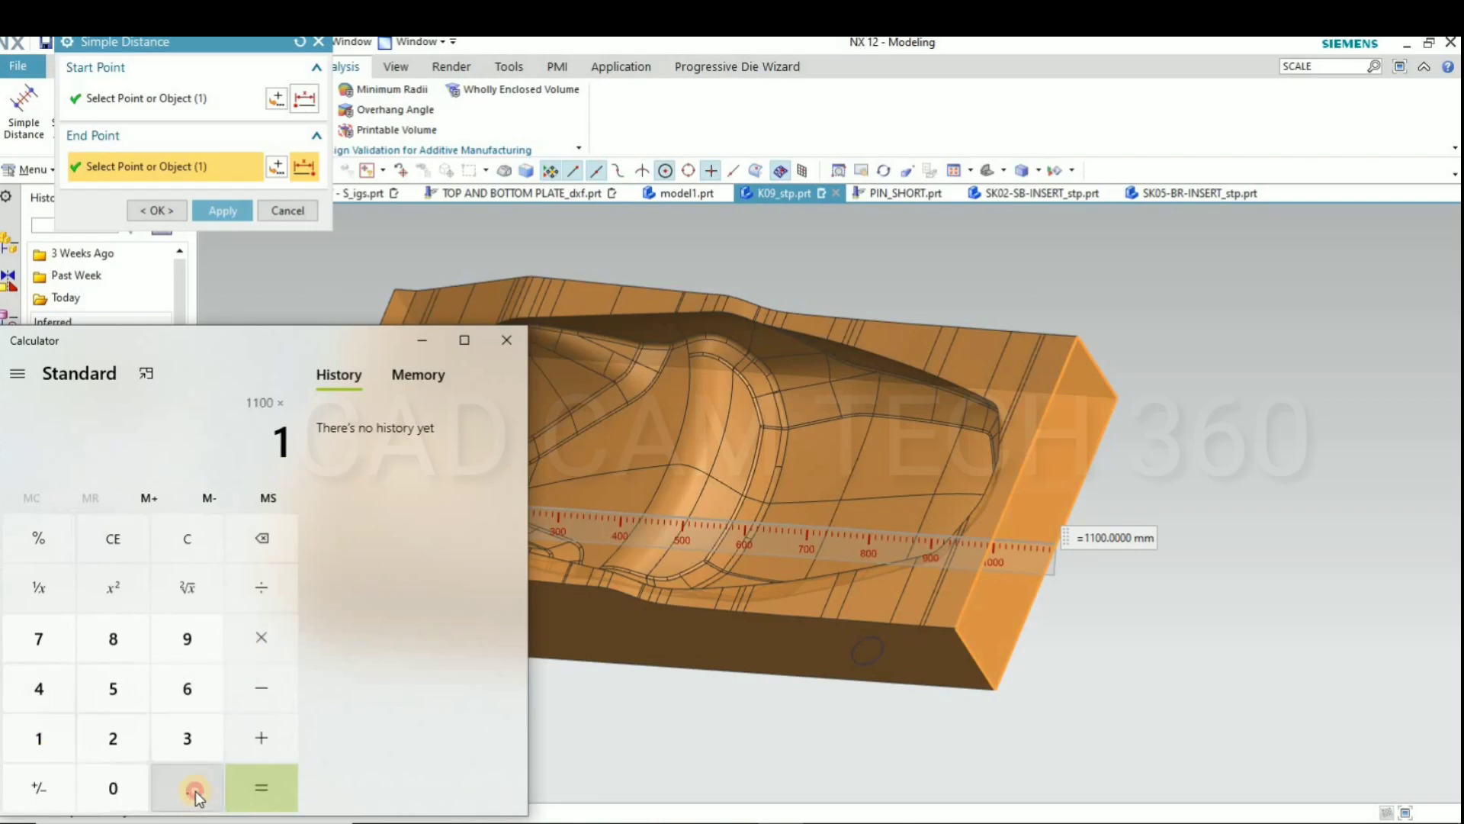
{"action": "left_click", "coordinate": [187, 788]}
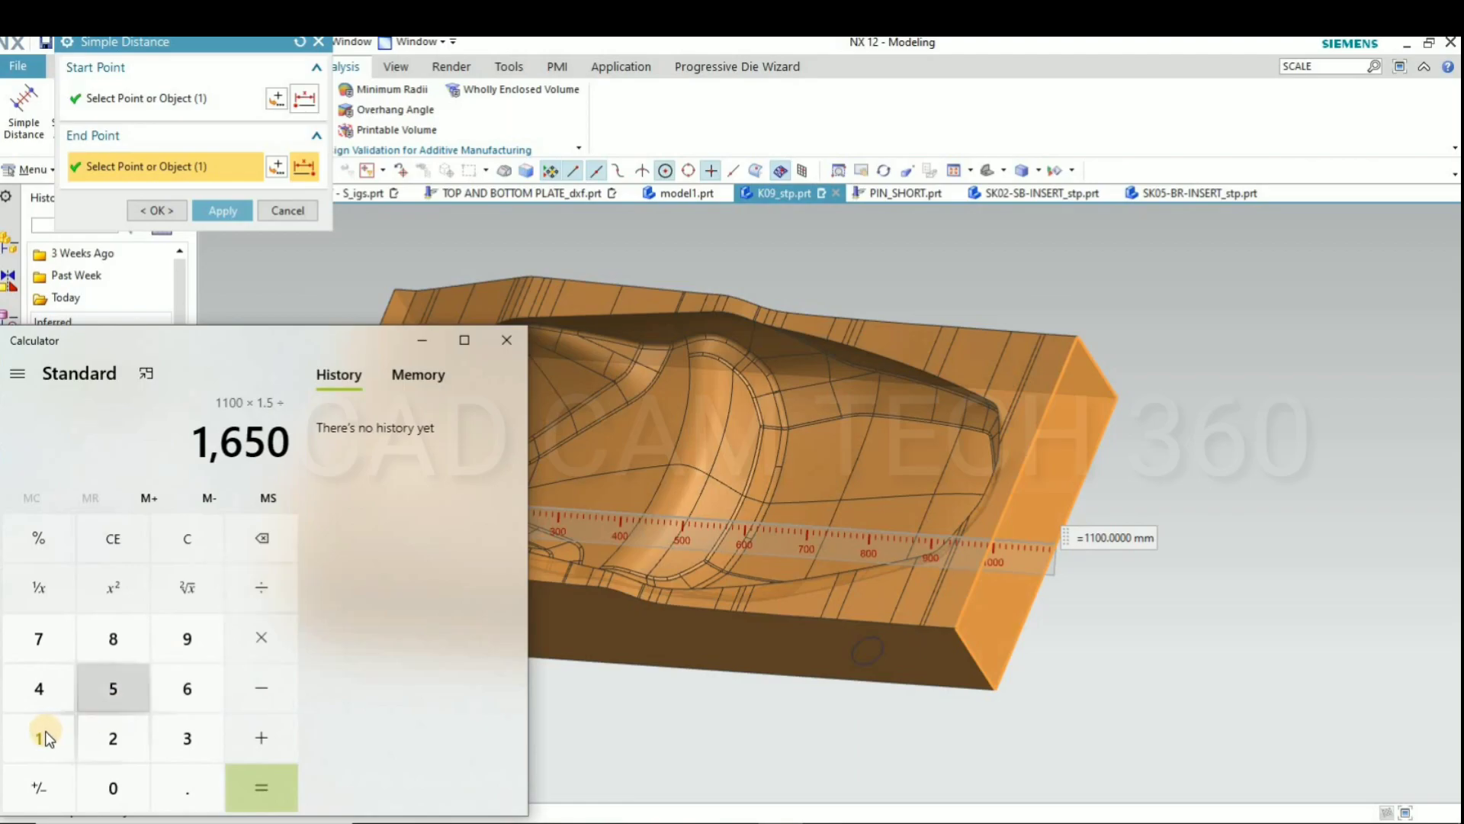
{"action": "left_click", "coordinate": [259, 787]}
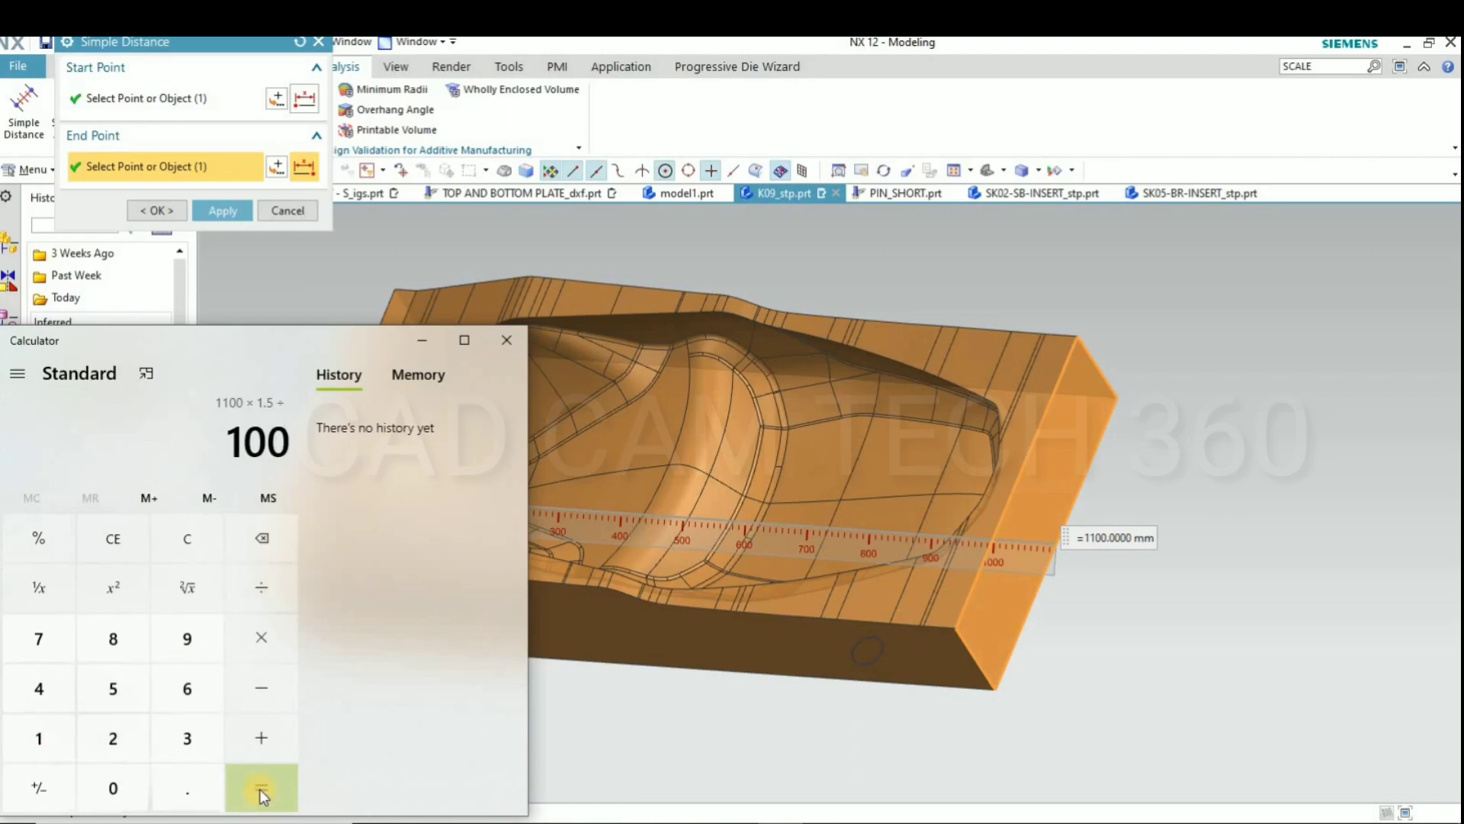
{"action": "left_click", "coordinate": [259, 789]}
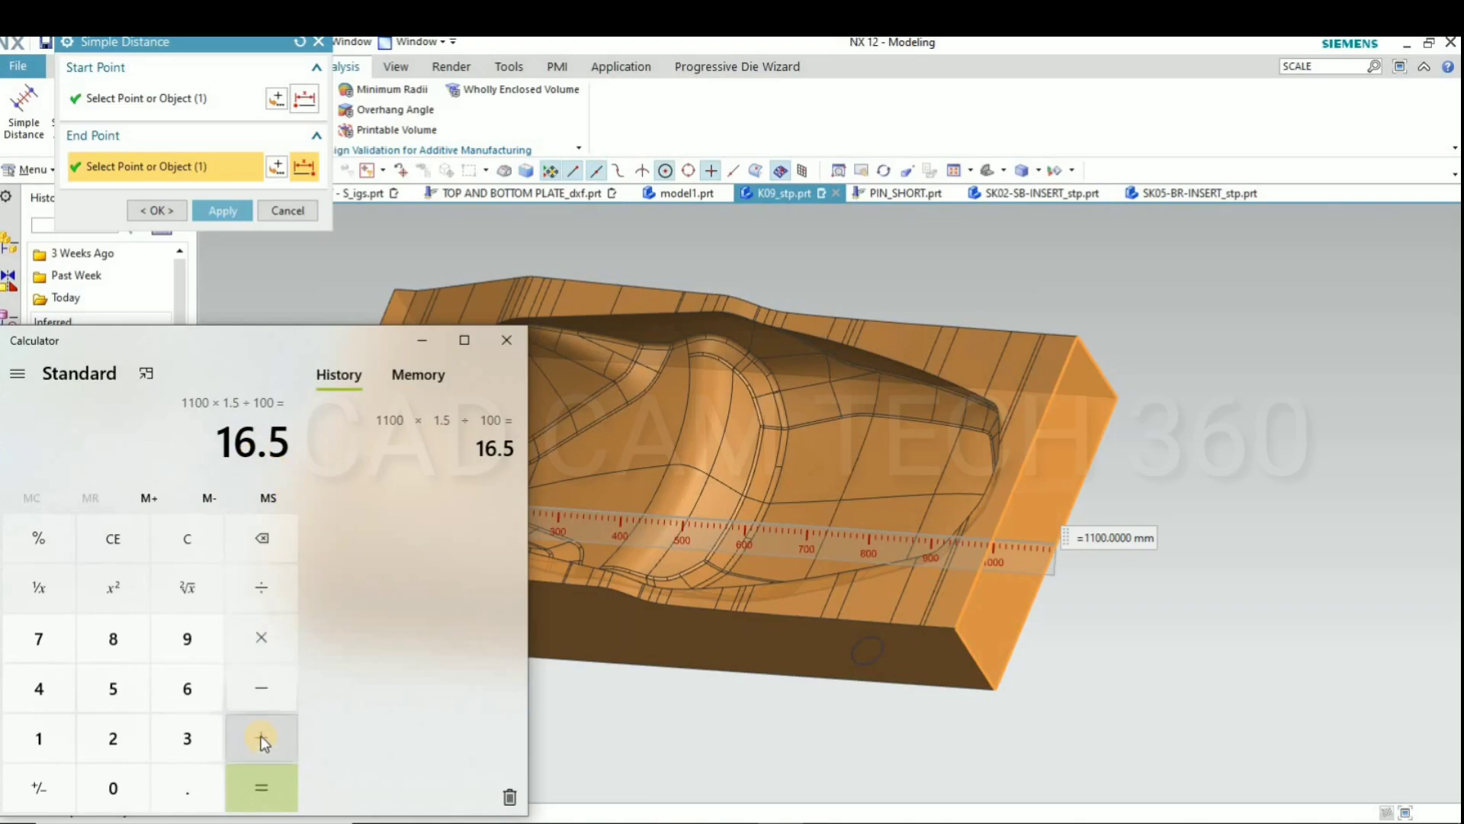
{"action": "left_click", "coordinate": [262, 737]}
{"action": "type", "text": "110"}
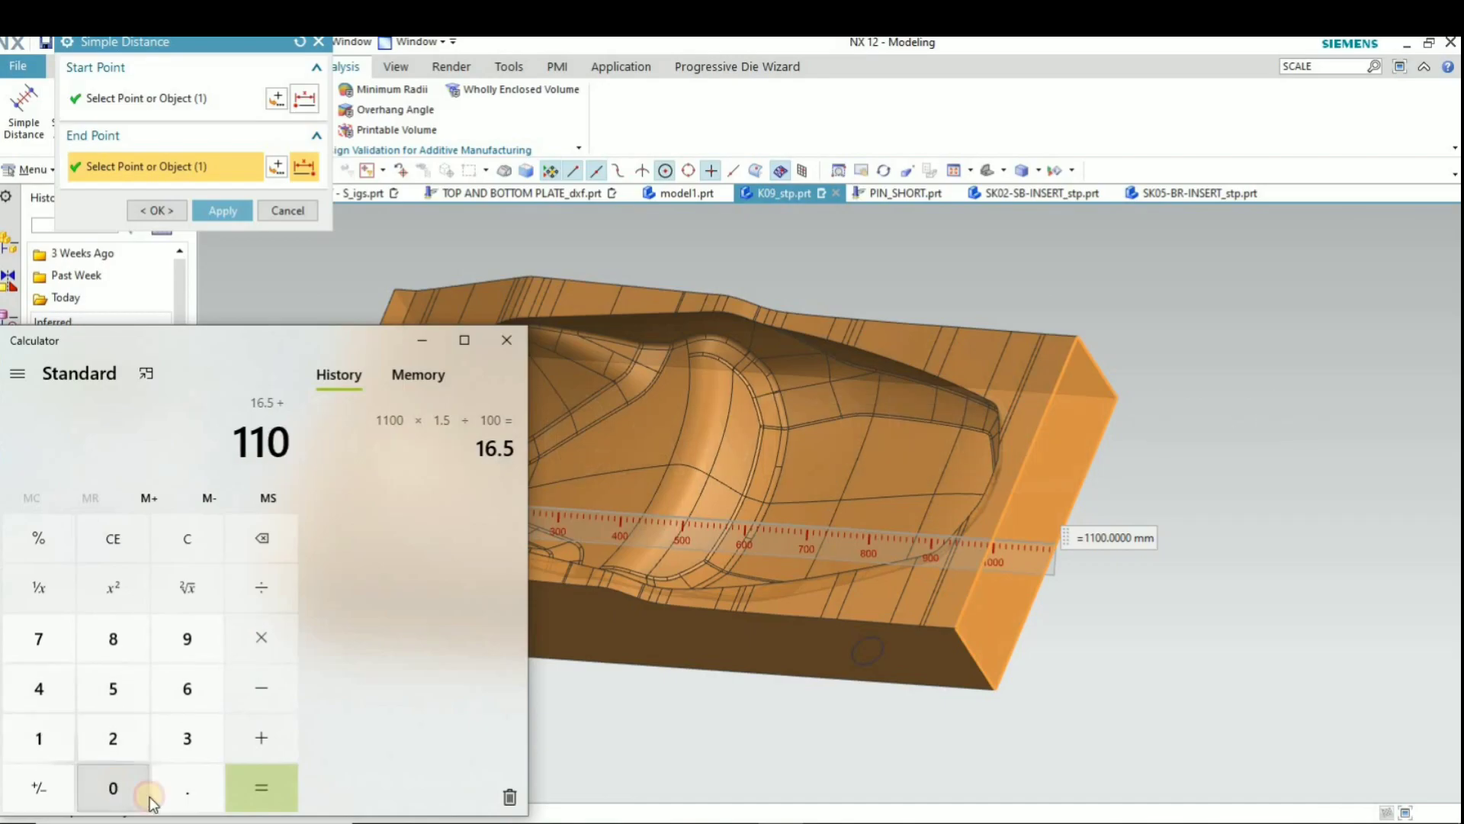
{"action": "left_click", "coordinate": [260, 785]}
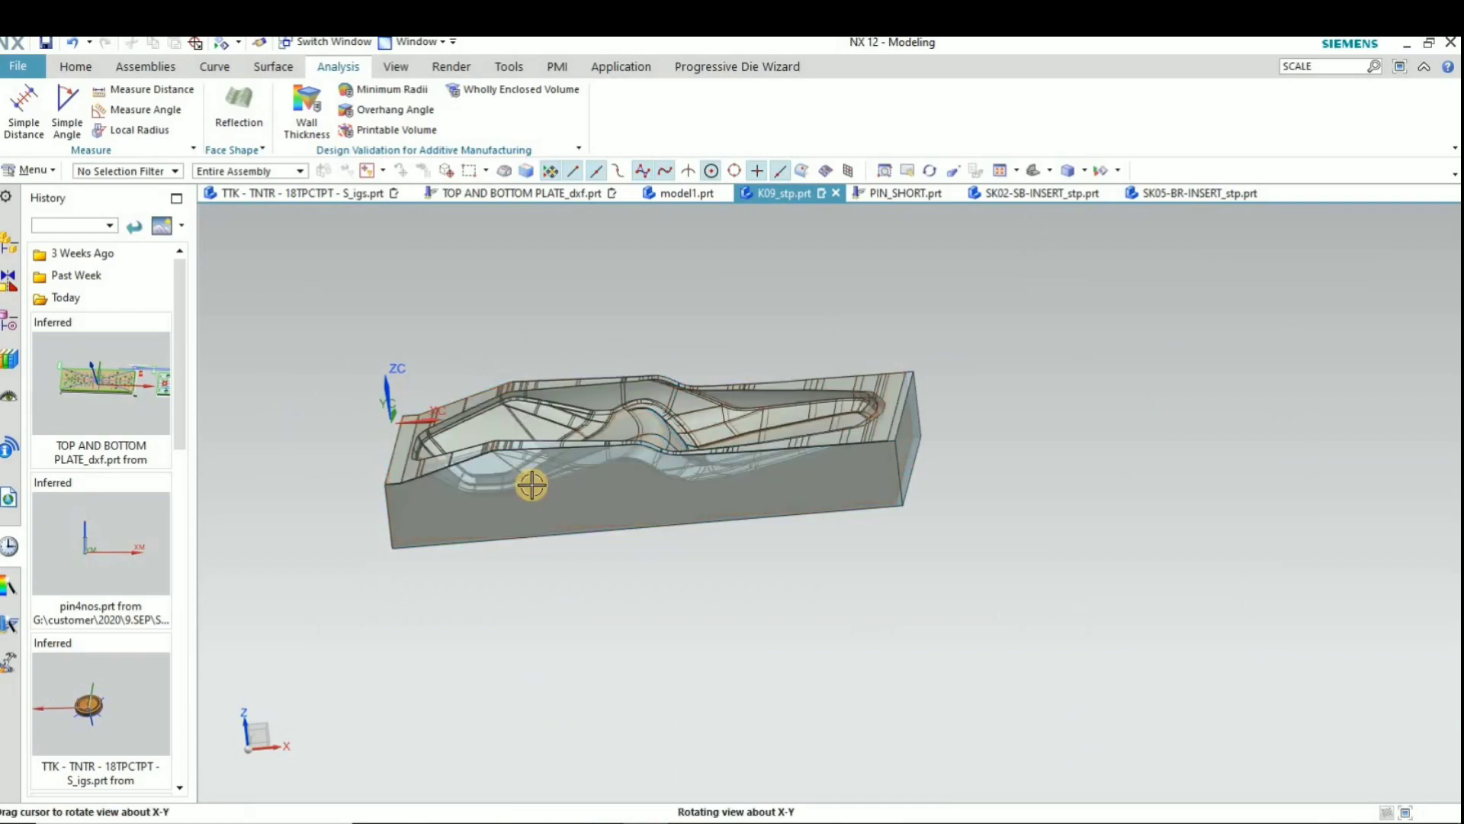
Re-measure the scaled body at 1116.5 mm and cancel Simple Distance
{"action": "left_click", "coordinate": [23, 103]}
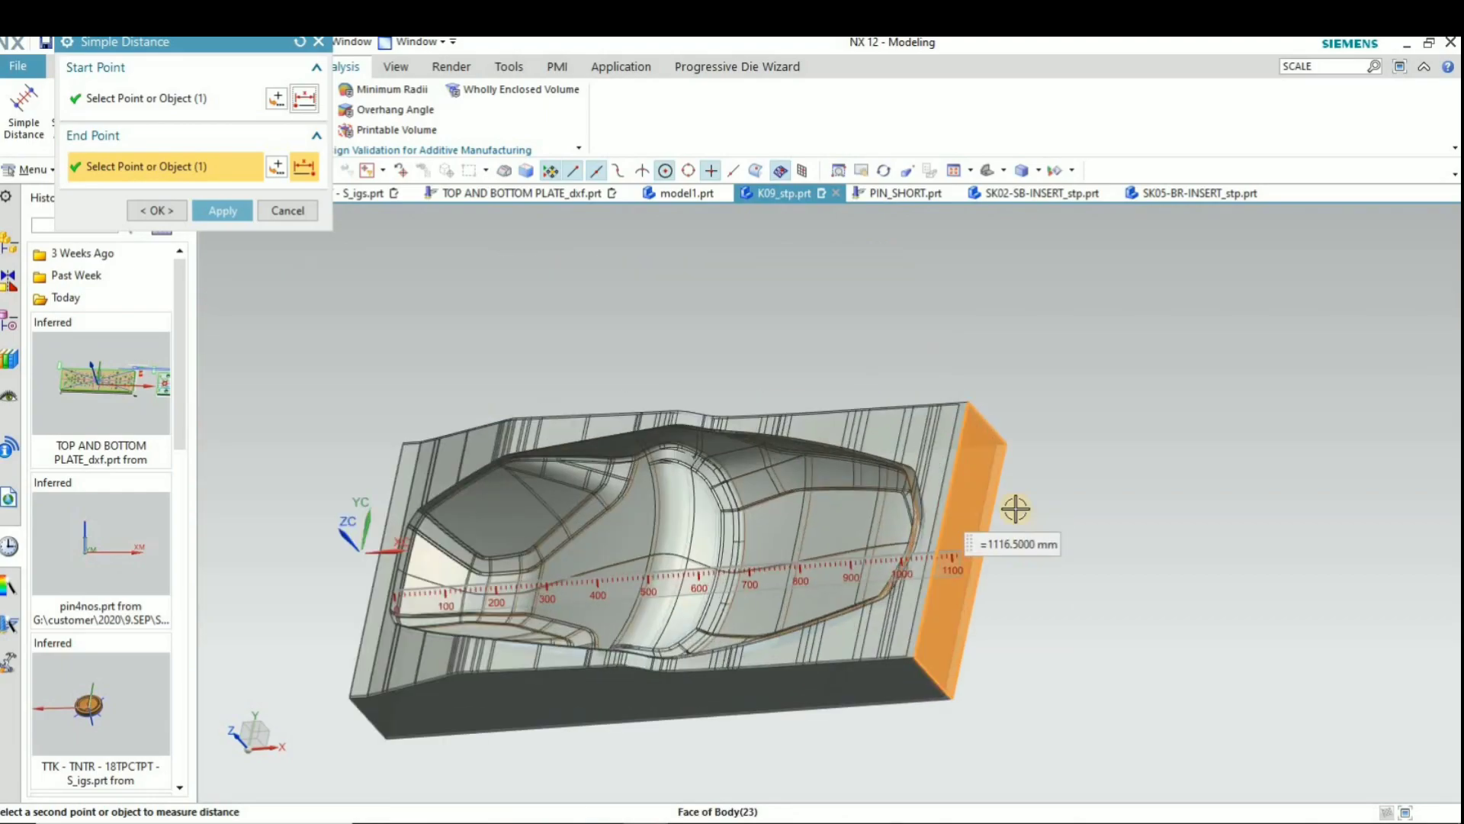
{"action": "mouse_move", "coordinate": [256, 412]}
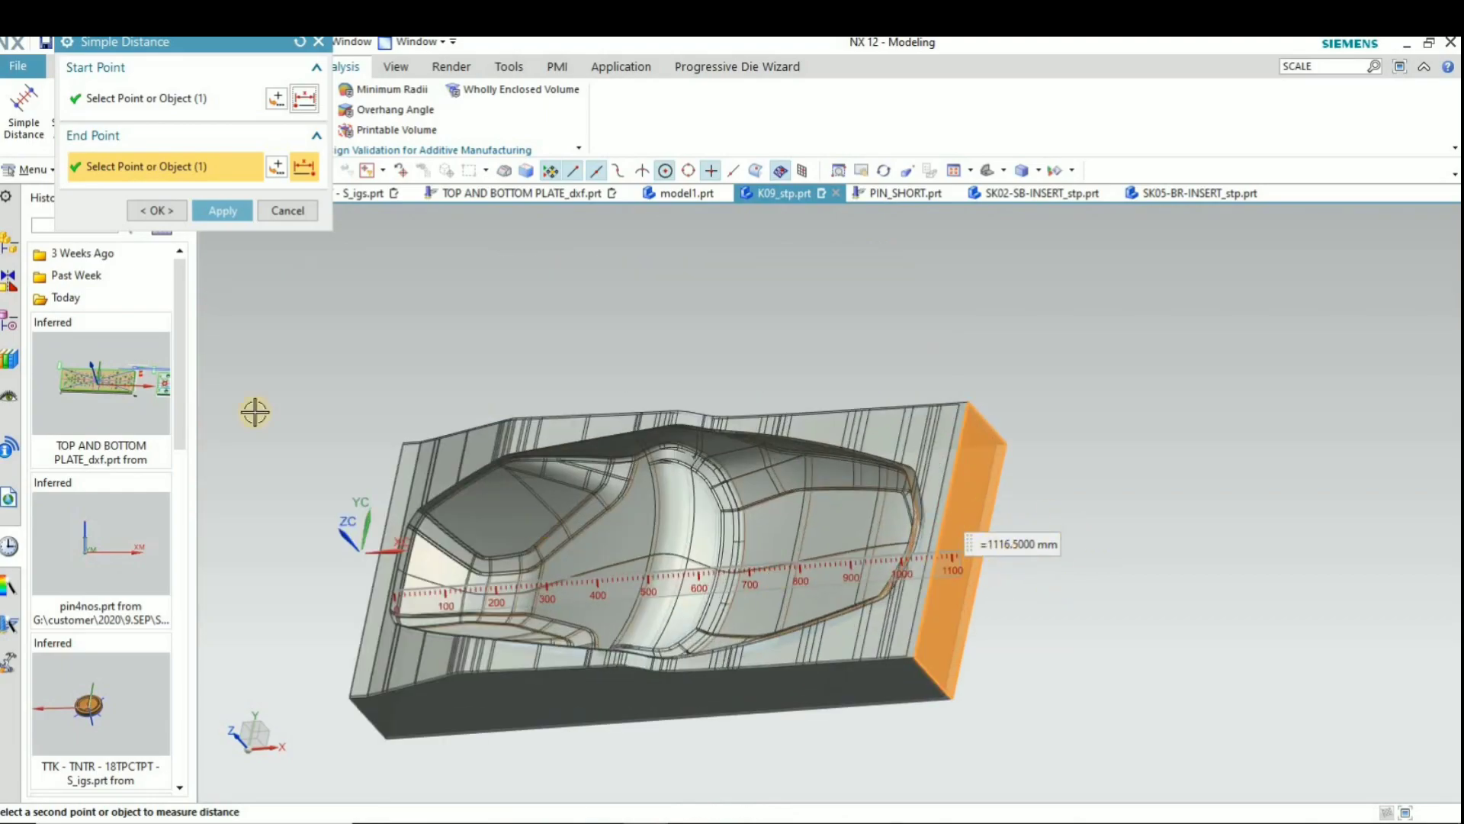
{"action": "left_click", "coordinate": [288, 211]}
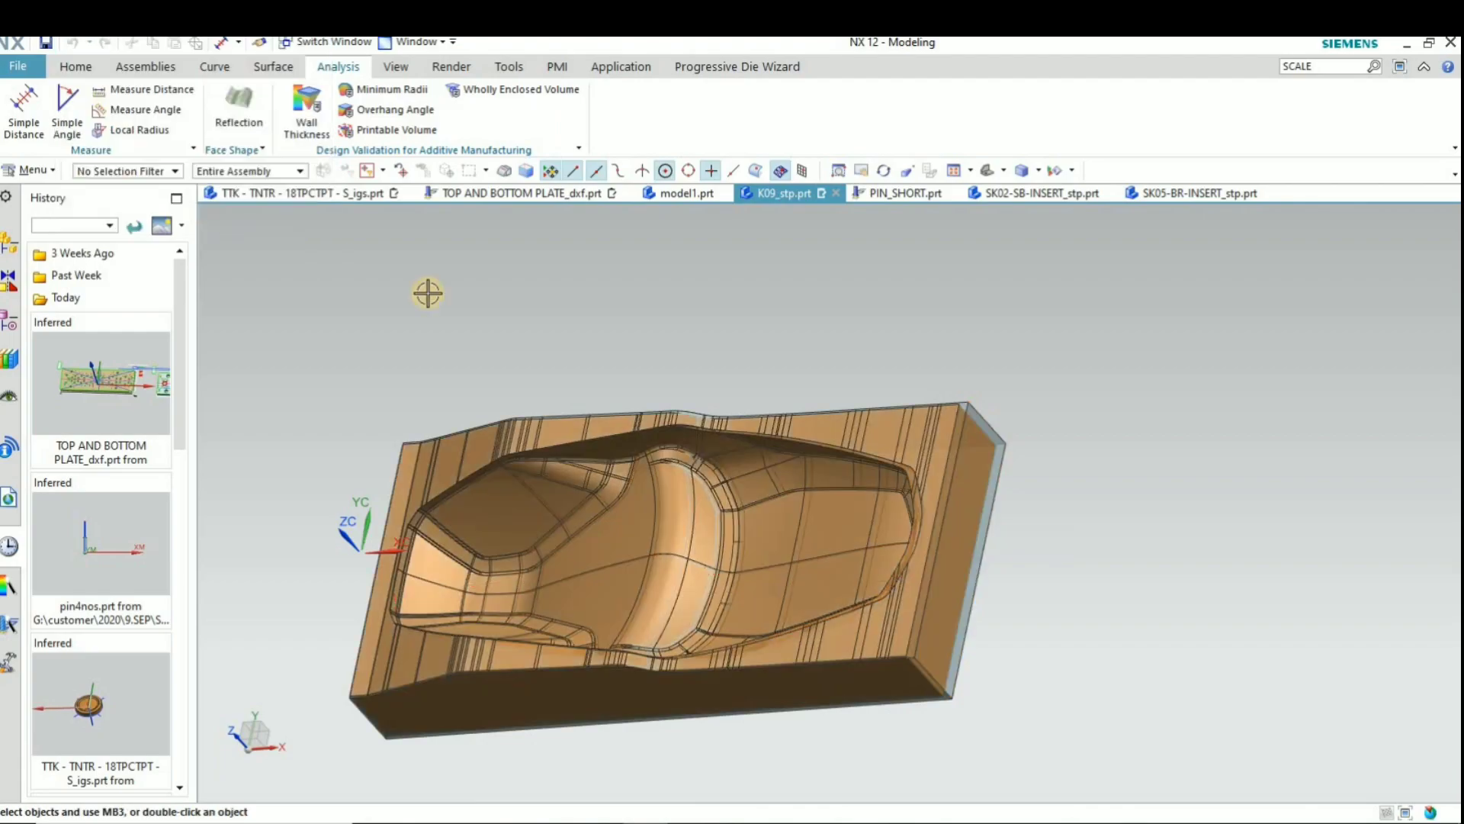
{"action": "left_click_drag", "start_coordinate": [427, 292], "coordinate": [870, 382]}
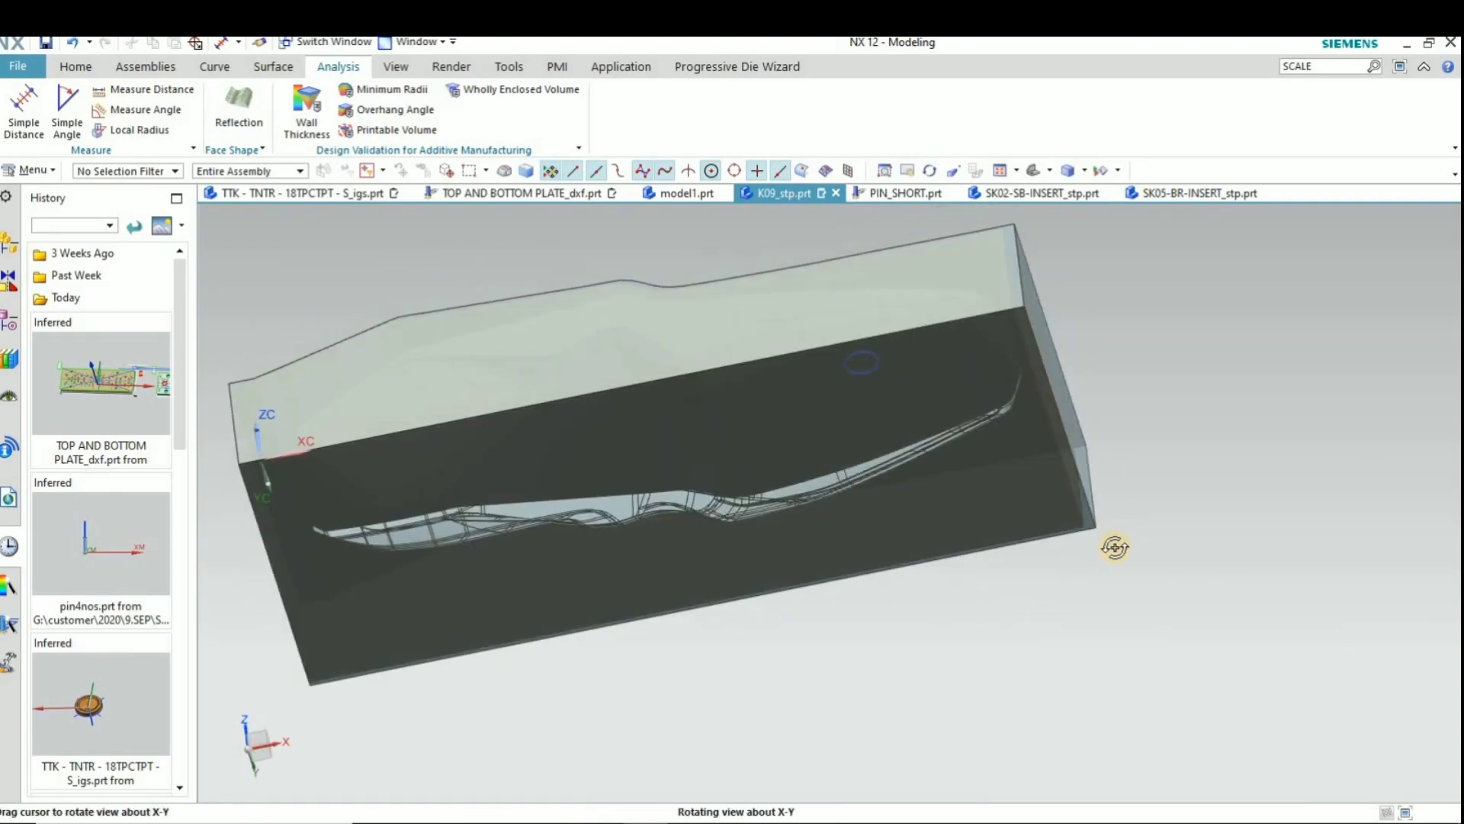
{"action": "left_click_drag", "start_coordinate": [1114, 546], "coordinate": [575, 628]}
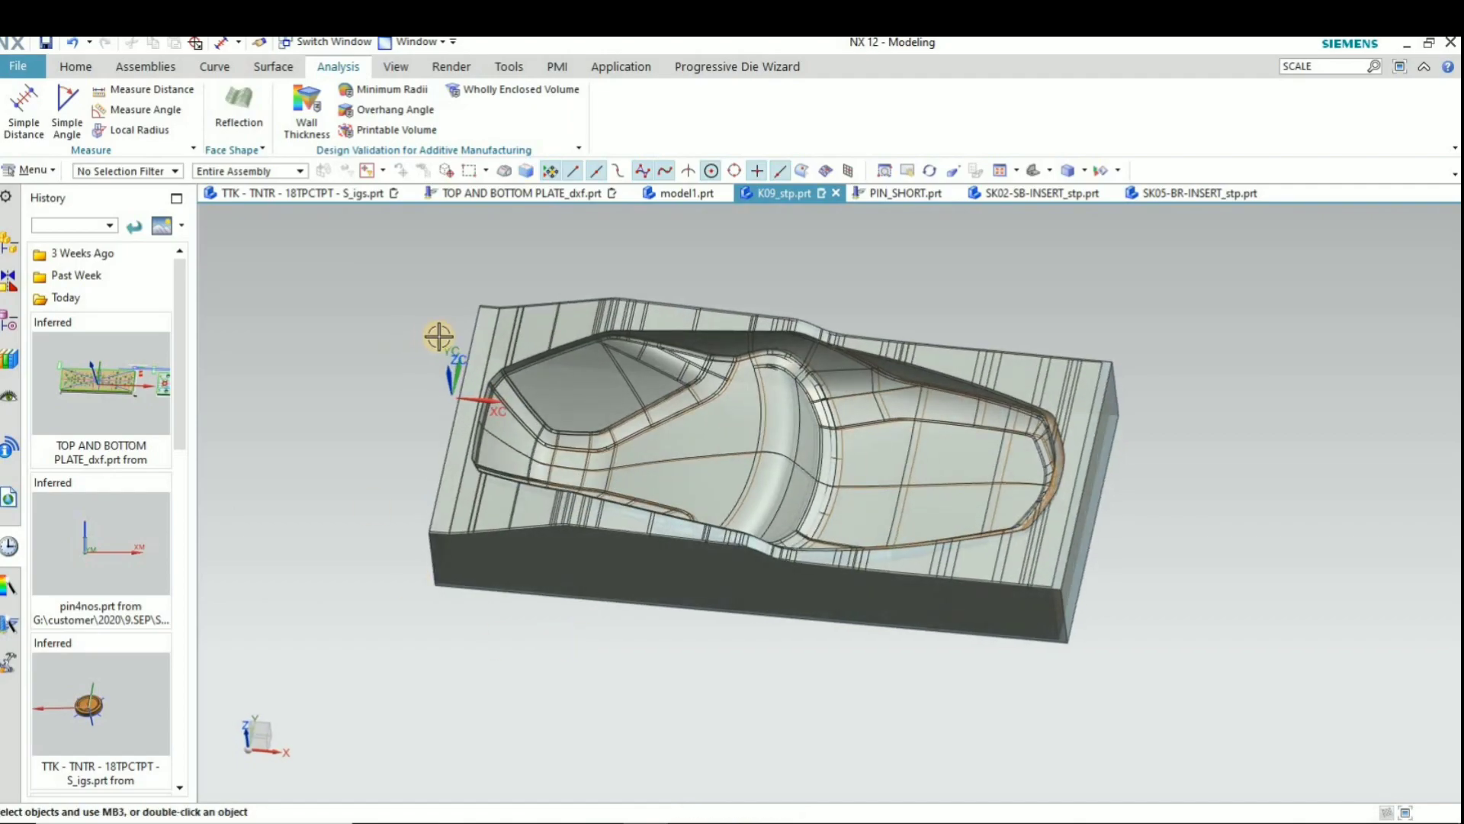
{"action": "mouse_move", "coordinate": [1091, 418]}
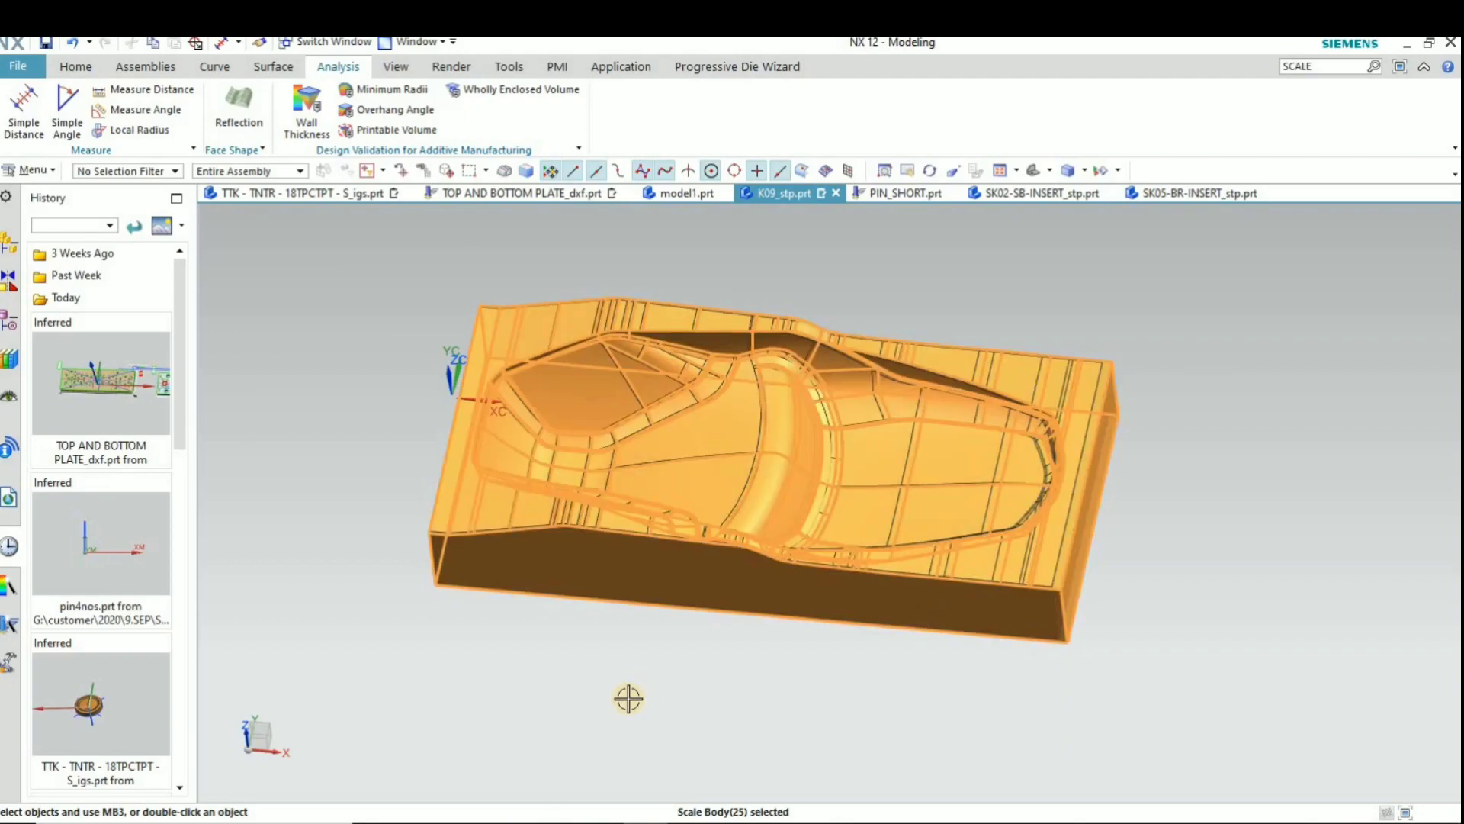
{"action": "left_click_drag", "start_coordinate": [628, 698], "coordinate": [420, 297]}
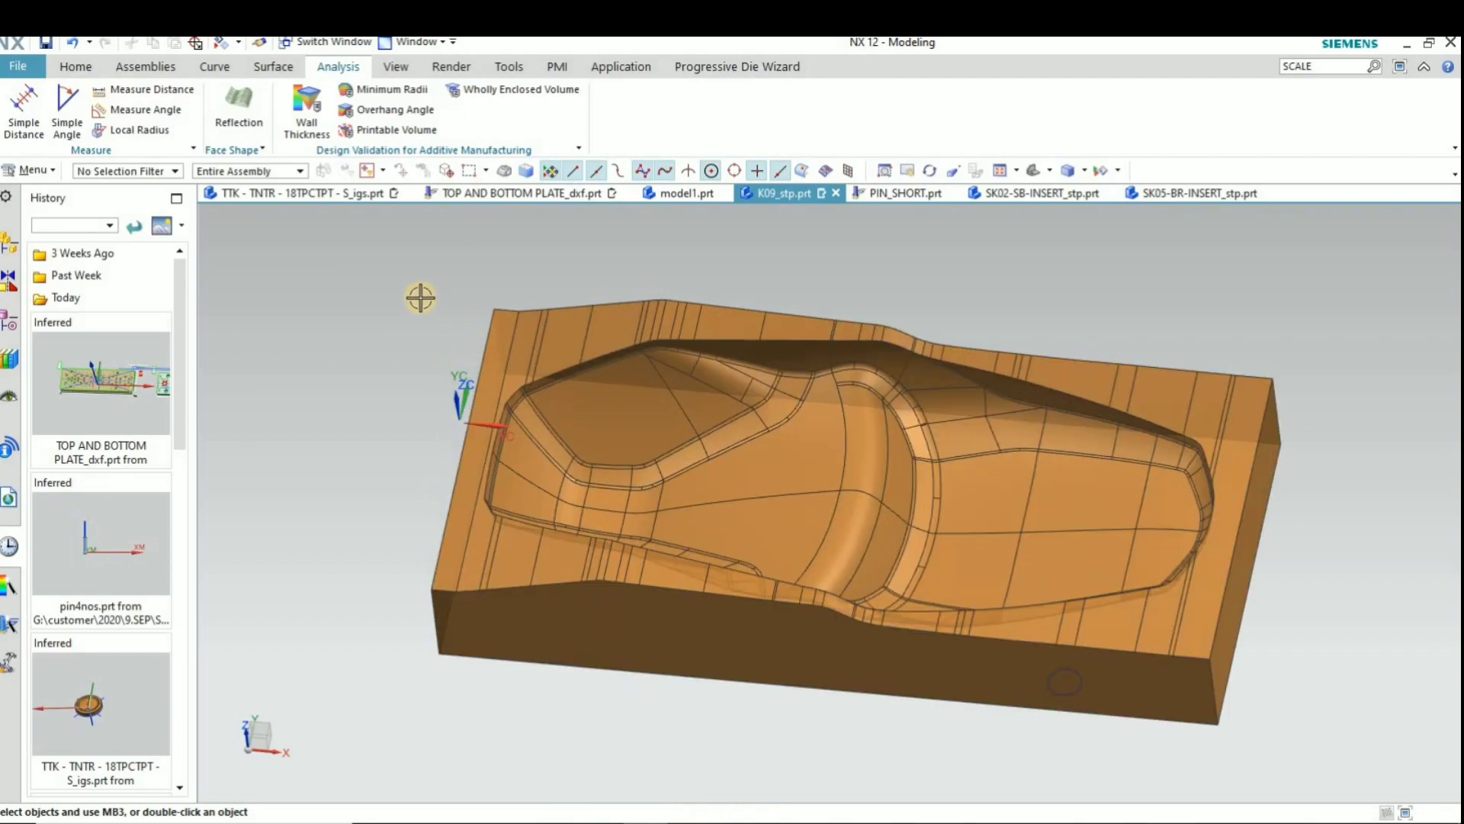